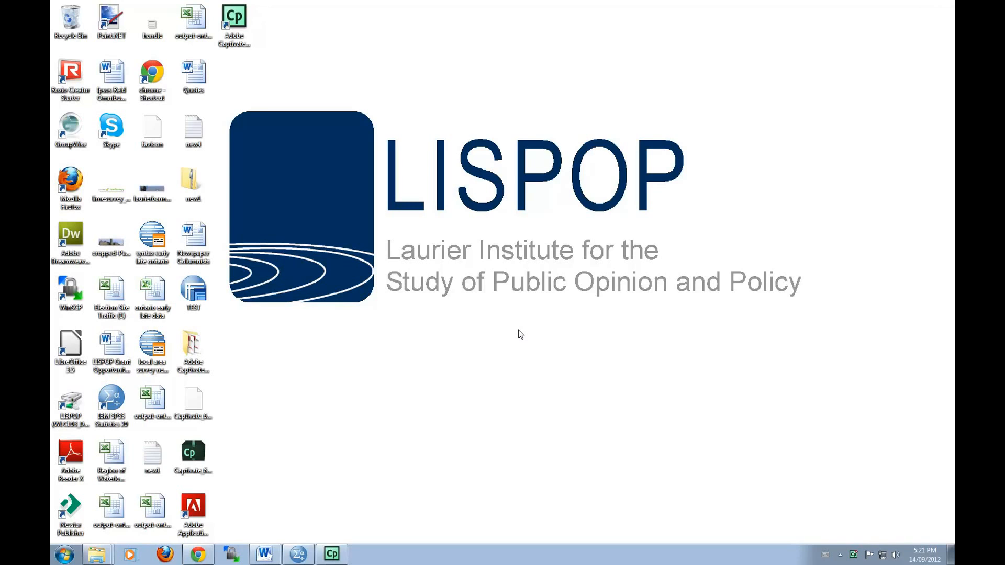
mouse_move(502, 337)
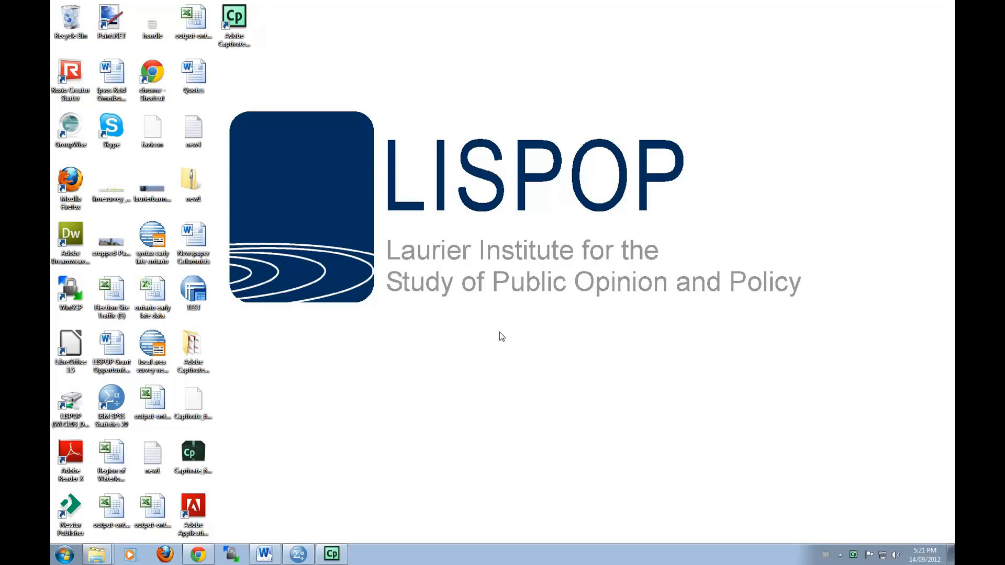
Launch IBM SPSS Statistics 20 from All Programs in the Windows 7 Start menu
click(63, 554)
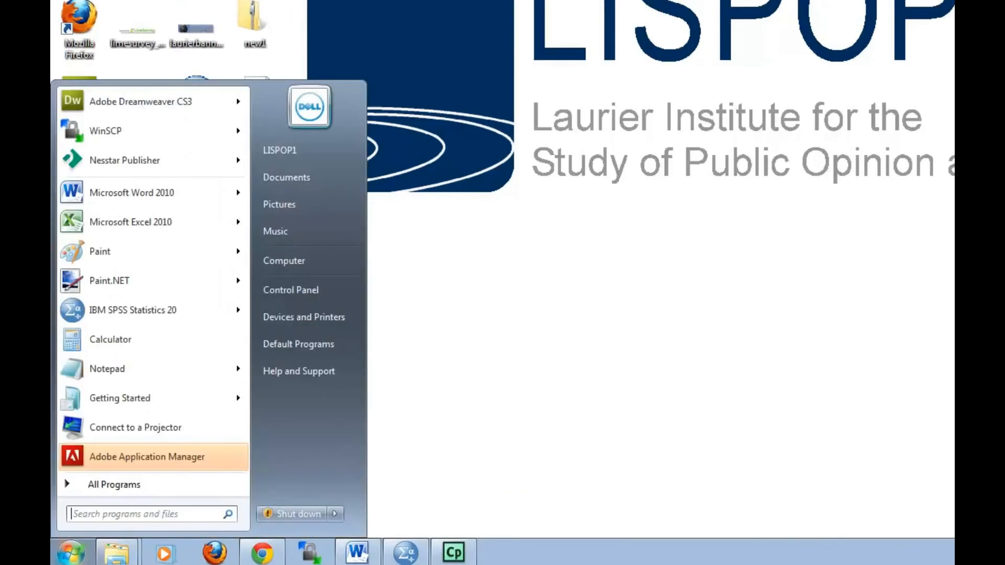
mouse_move(114, 484)
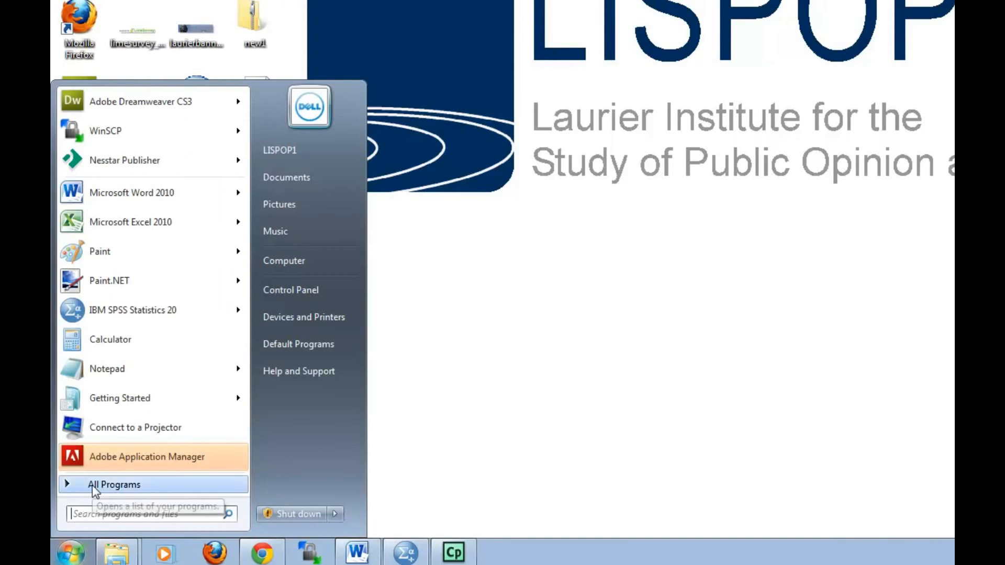
click(115, 485)
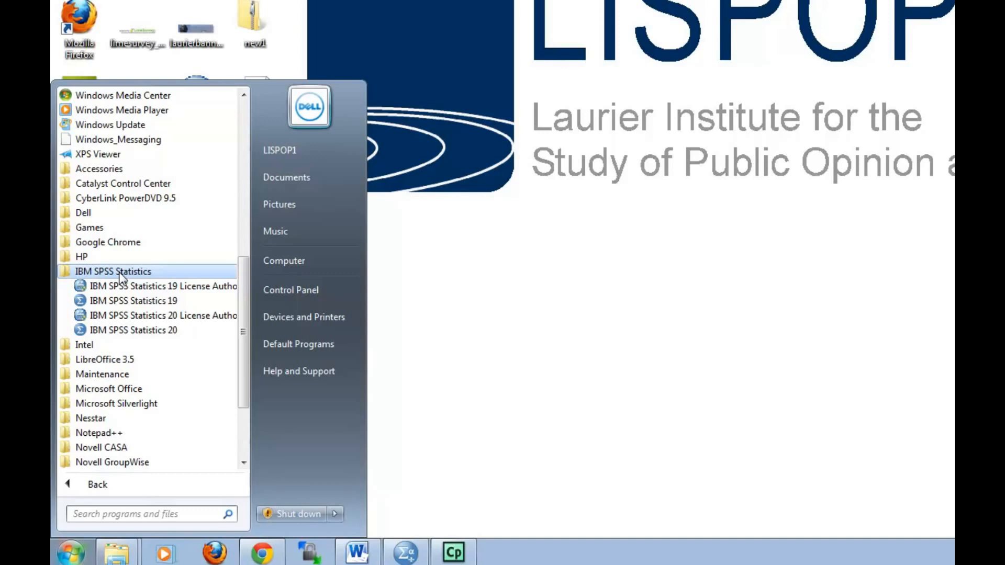
click(133, 329)
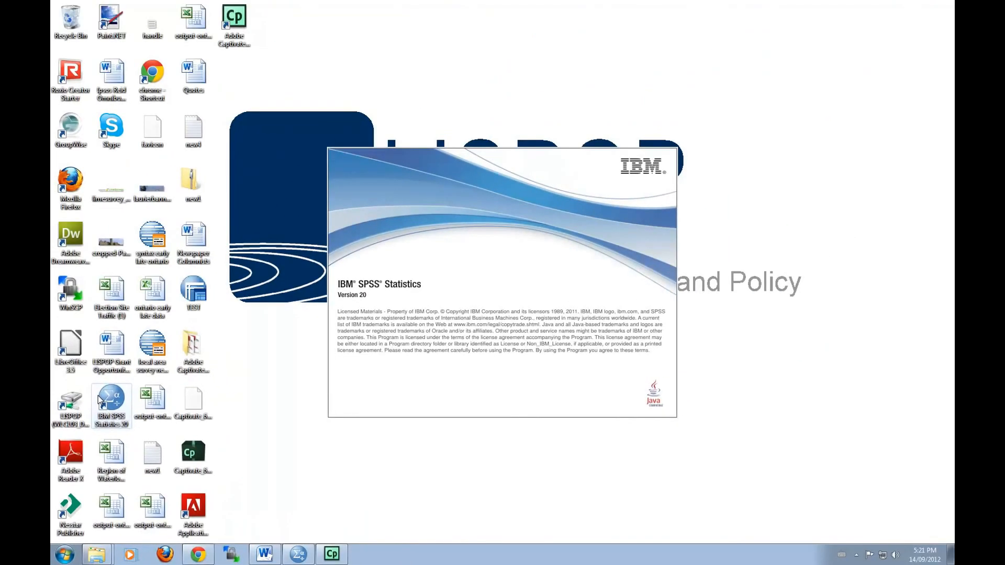
mouse_move(375, 364)
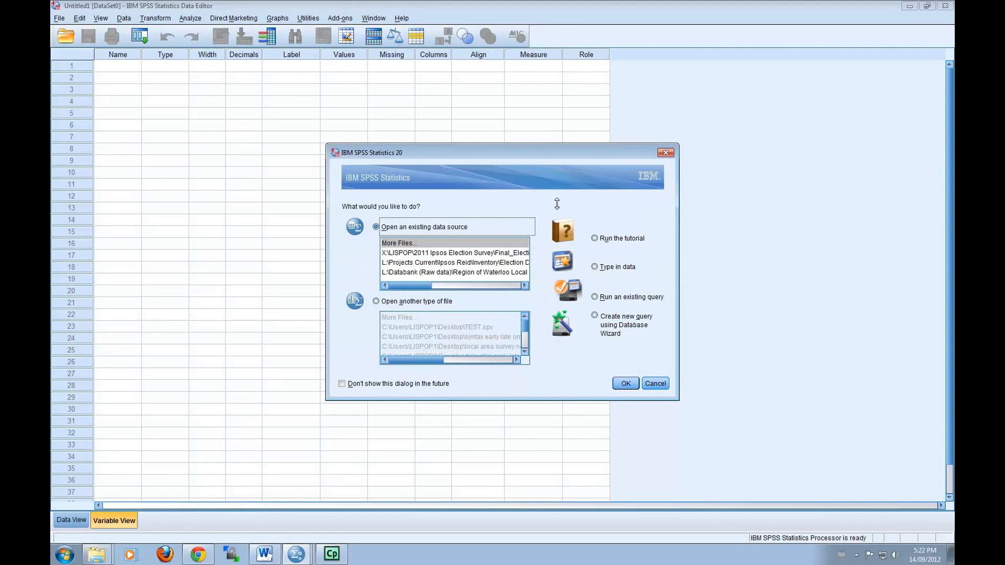
mouse_move(466, 205)
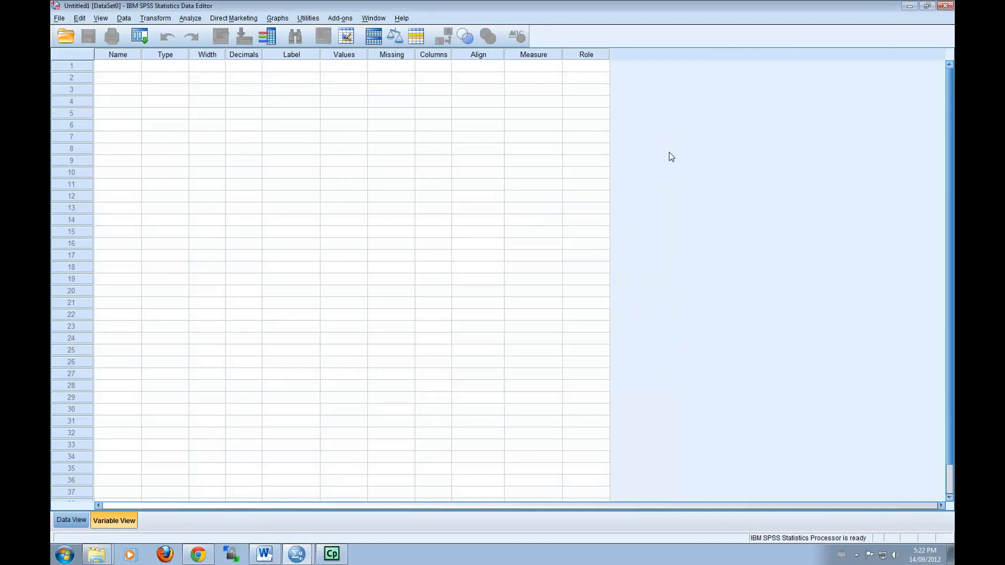
mouse_move(521, 154)
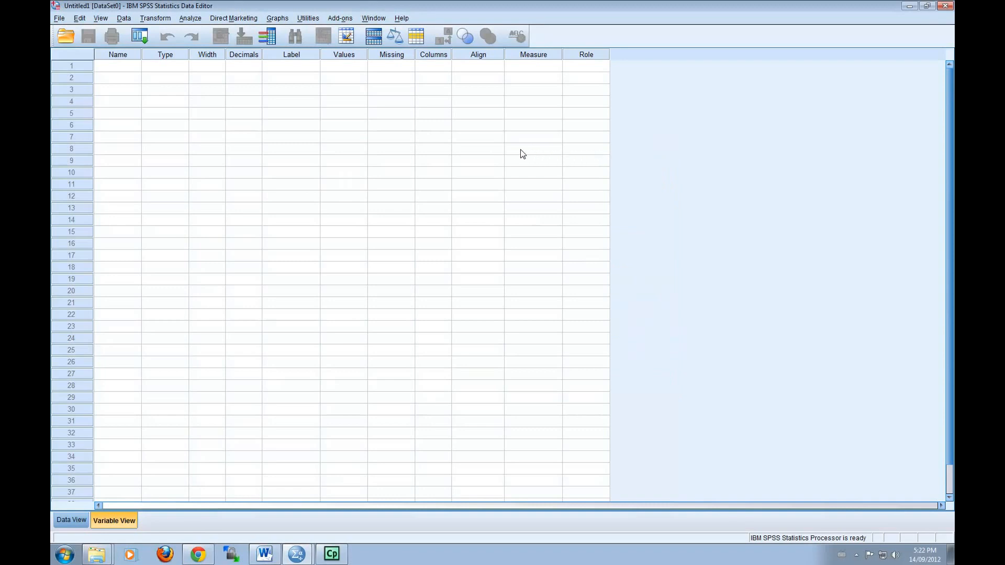
mouse_move(393, 148)
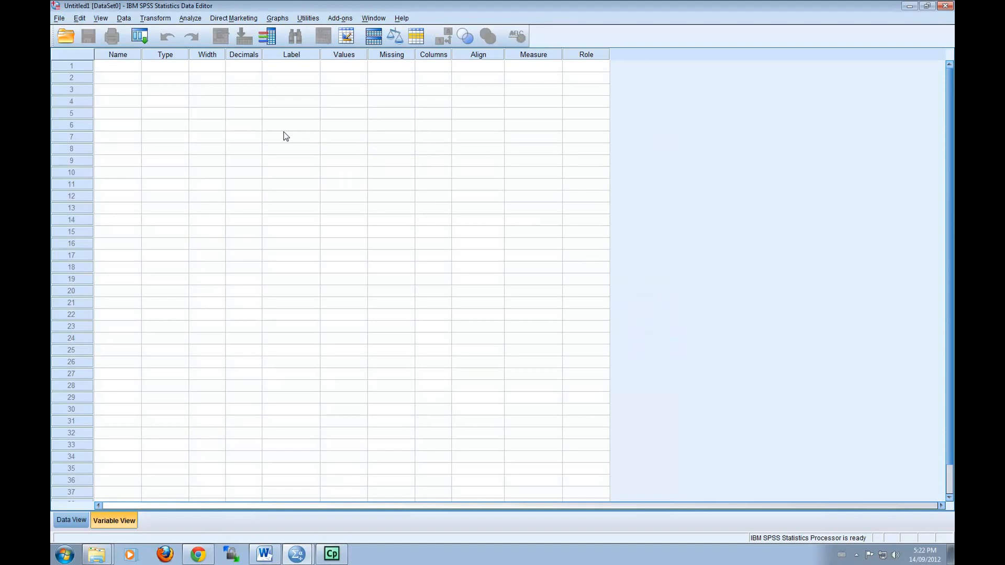
mouse_move(198, 120)
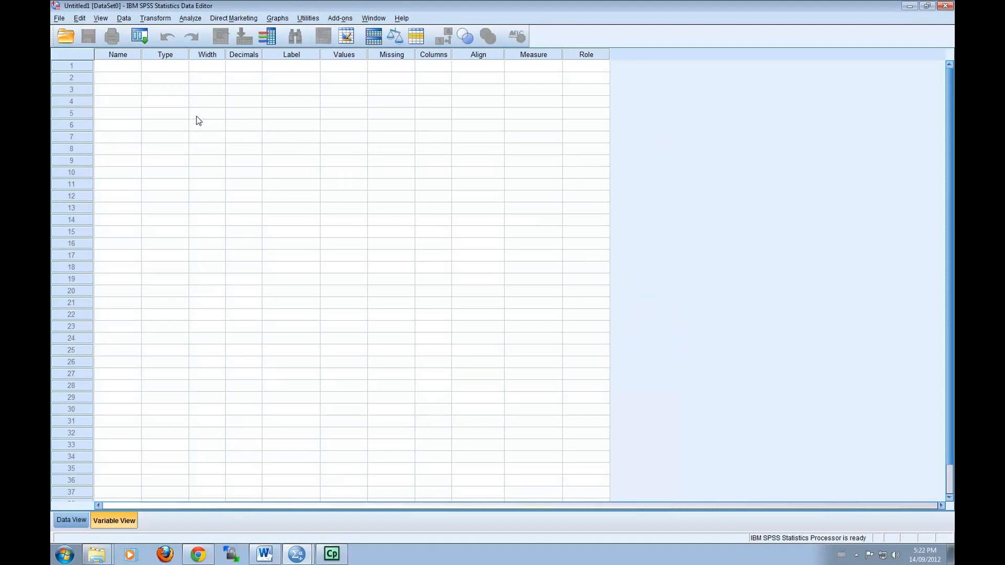
mouse_move(130, 100)
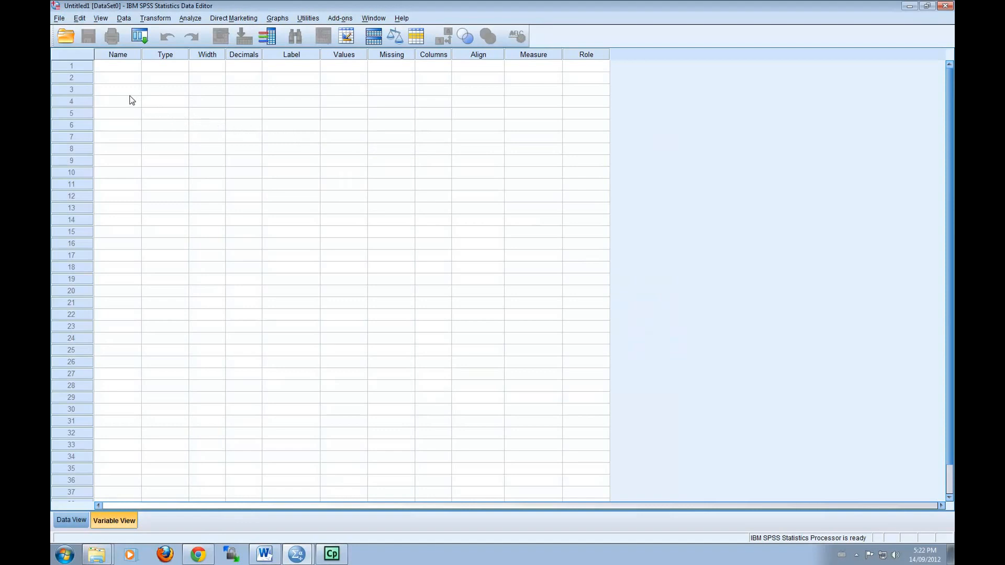
mouse_move(86, 76)
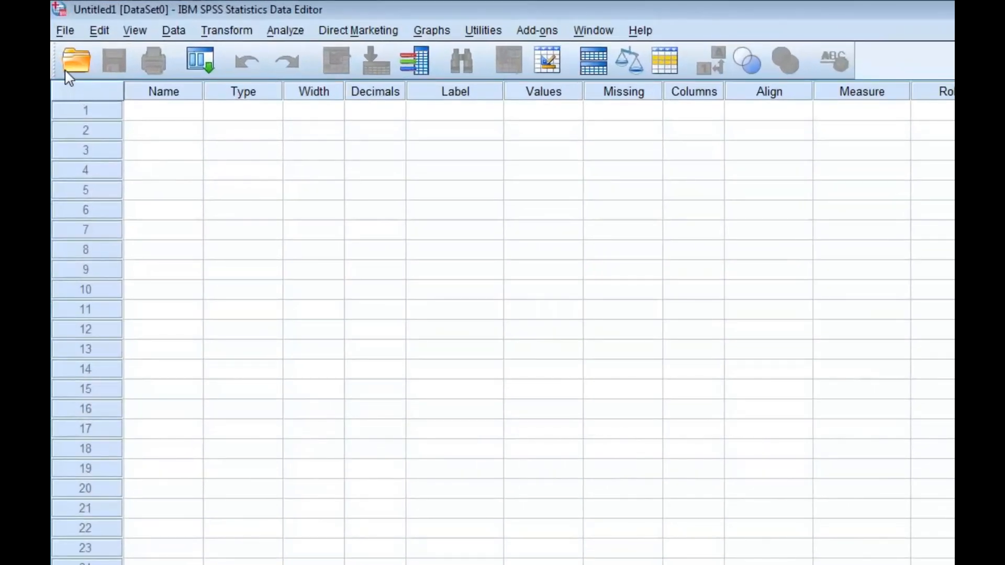
Open Final_Election_Exit_Poll_2011.sav from the X-drive's 2011 Ipsos Election Survey folder
click(65, 30)
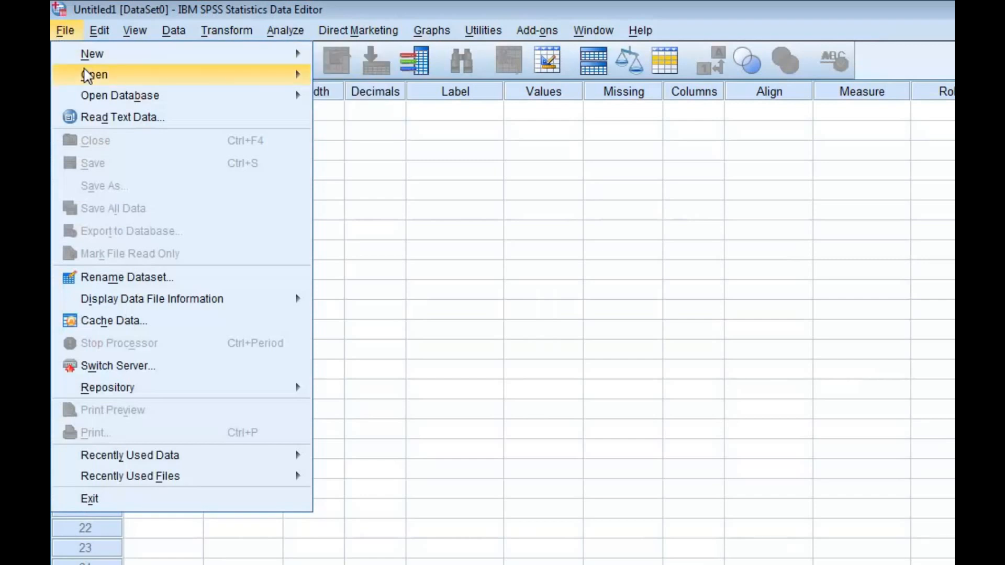
mouse_move(95, 74)
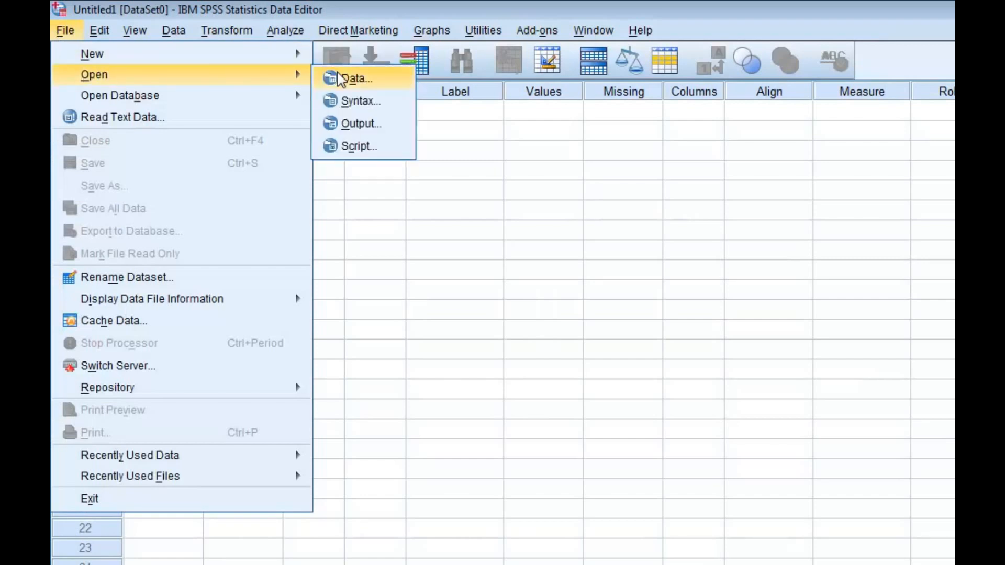
click(357, 78)
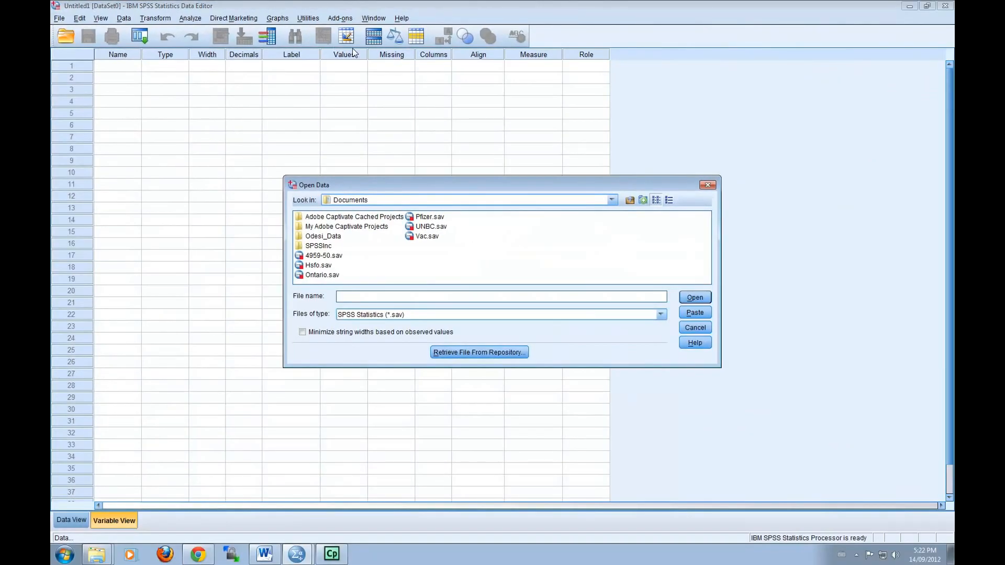
mouse_move(513, 86)
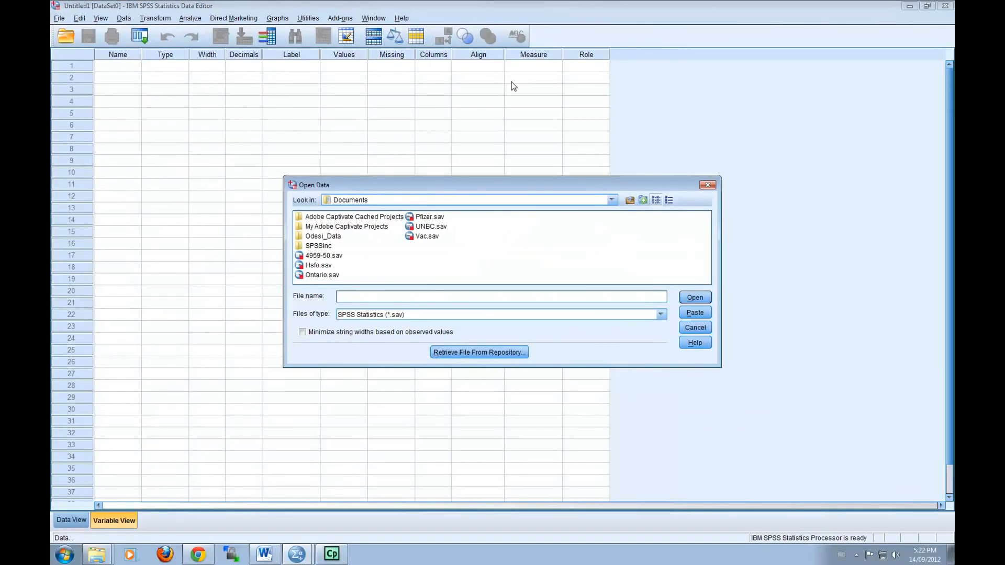
mouse_move(596, 149)
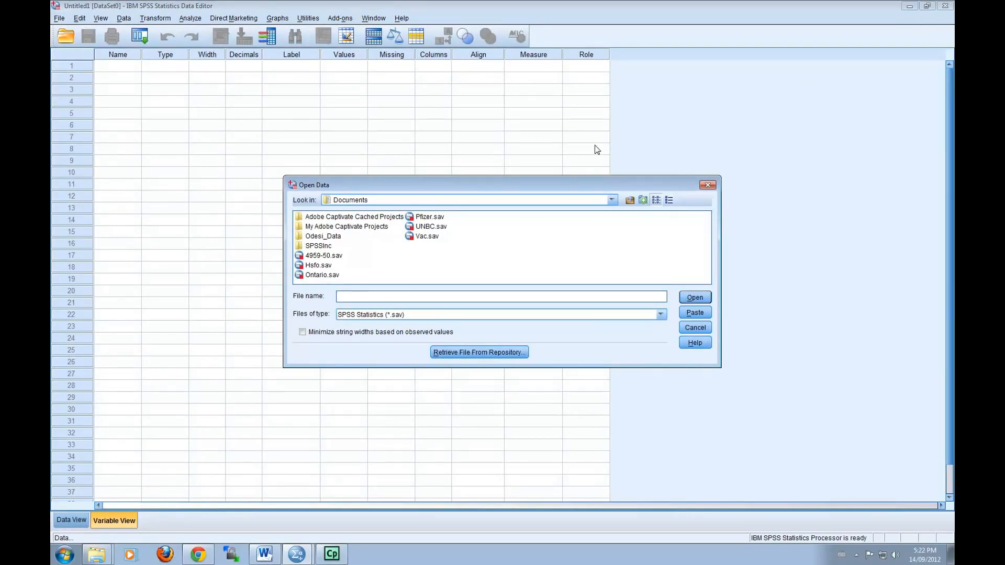
click(609, 200)
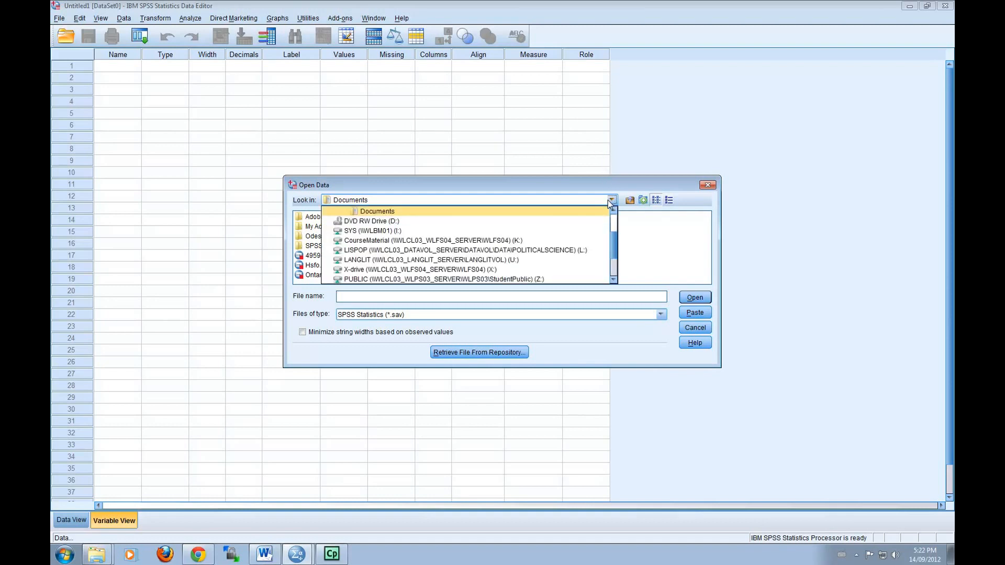
click(417, 269)
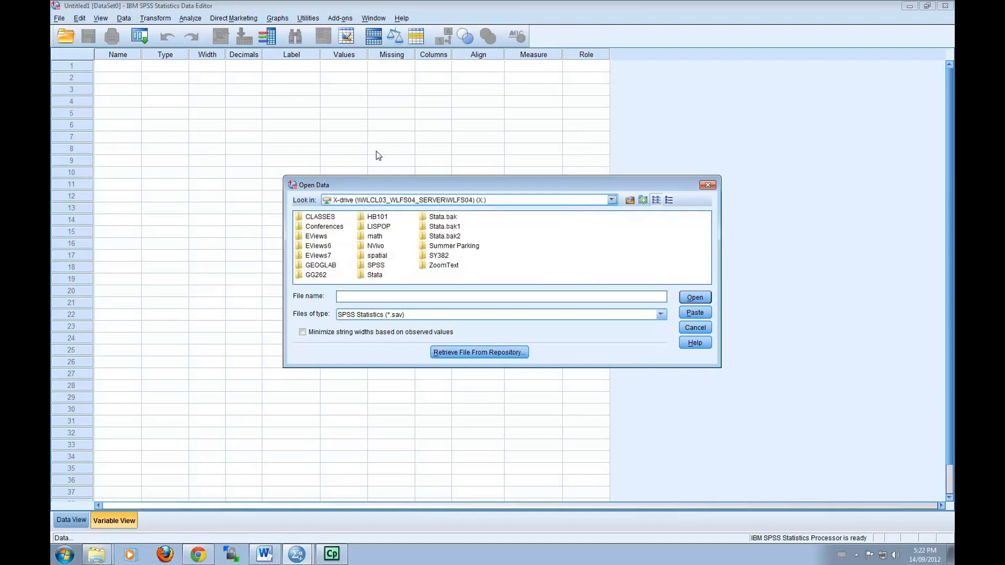
mouse_move(386, 206)
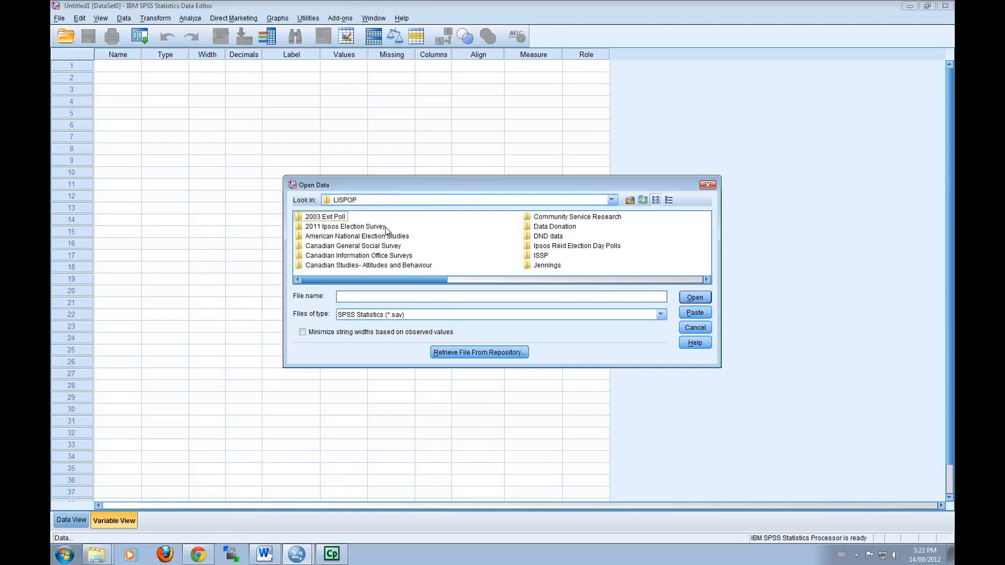
click(345, 226)
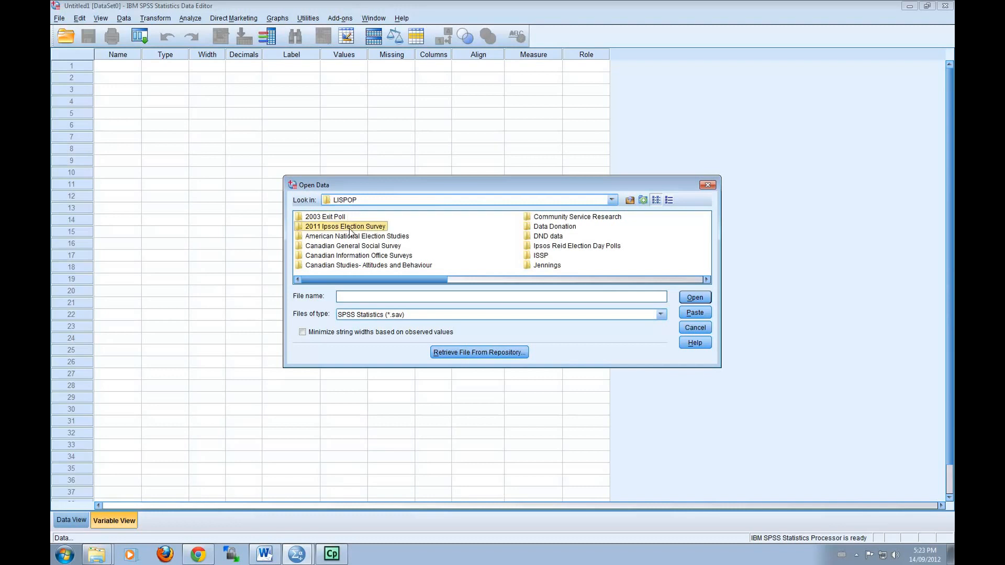
double_click(345, 226)
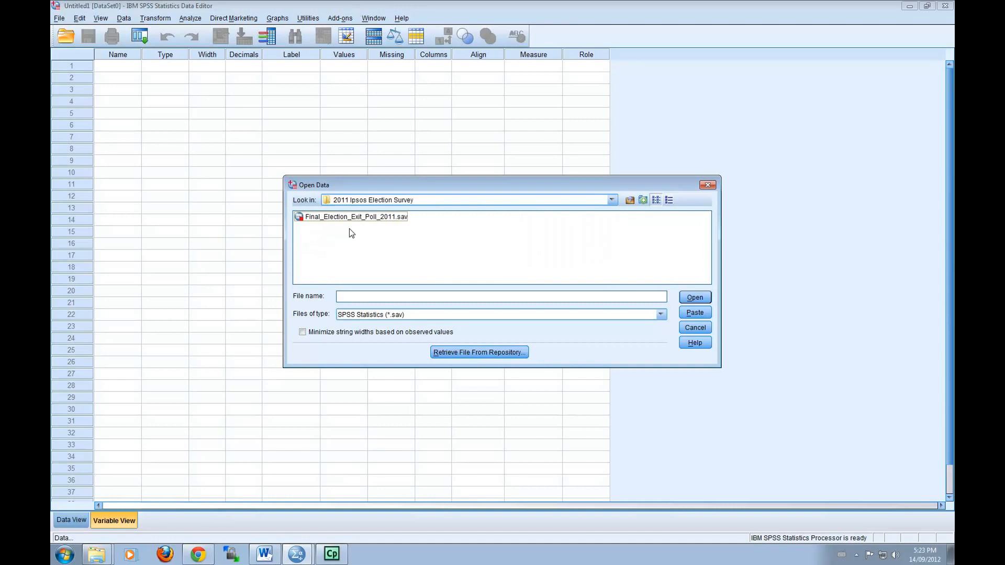
click(694, 297)
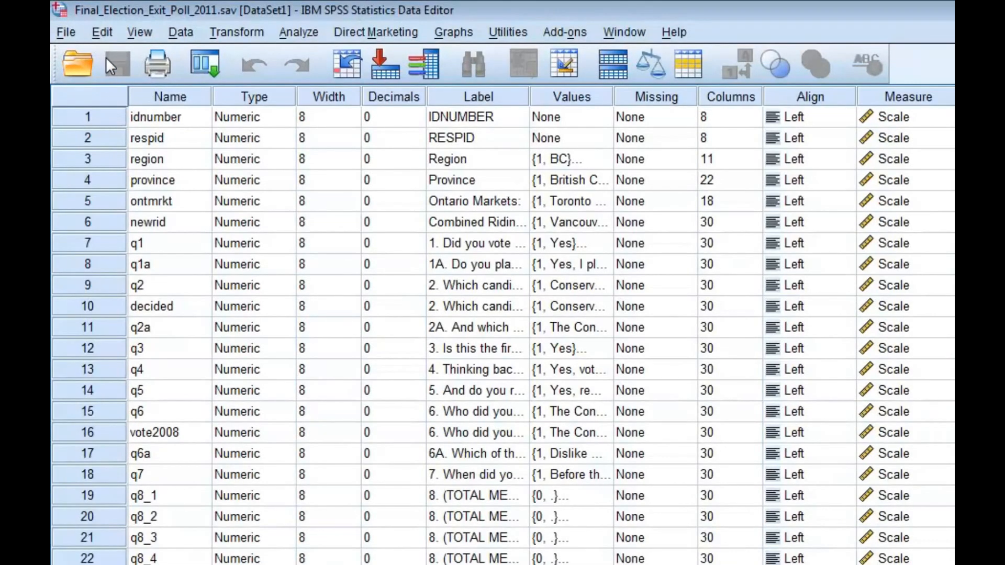
In Options > General, choose Display names and Alphabetical, accepting the dialog-reset warning
click(101, 32)
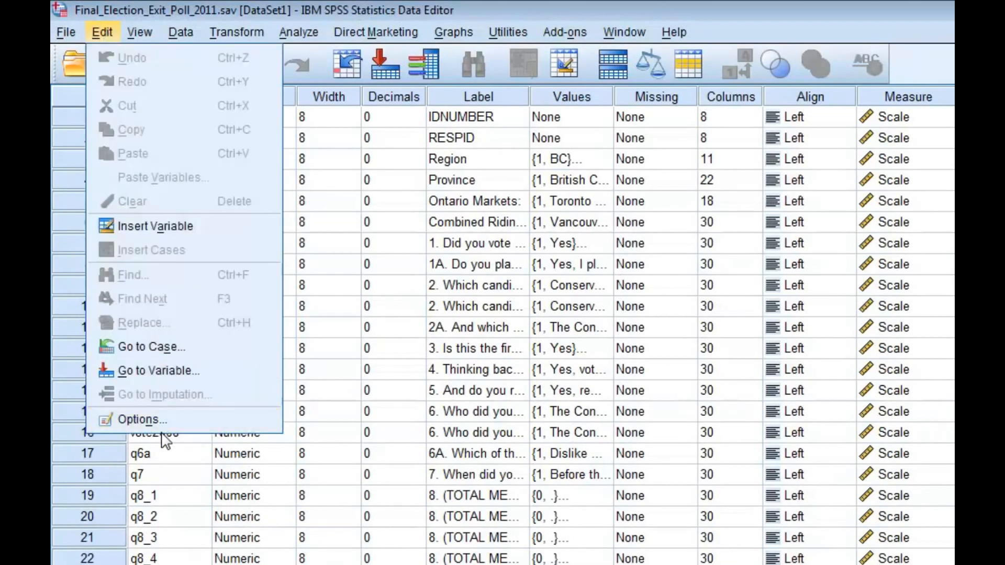
mouse_move(141, 419)
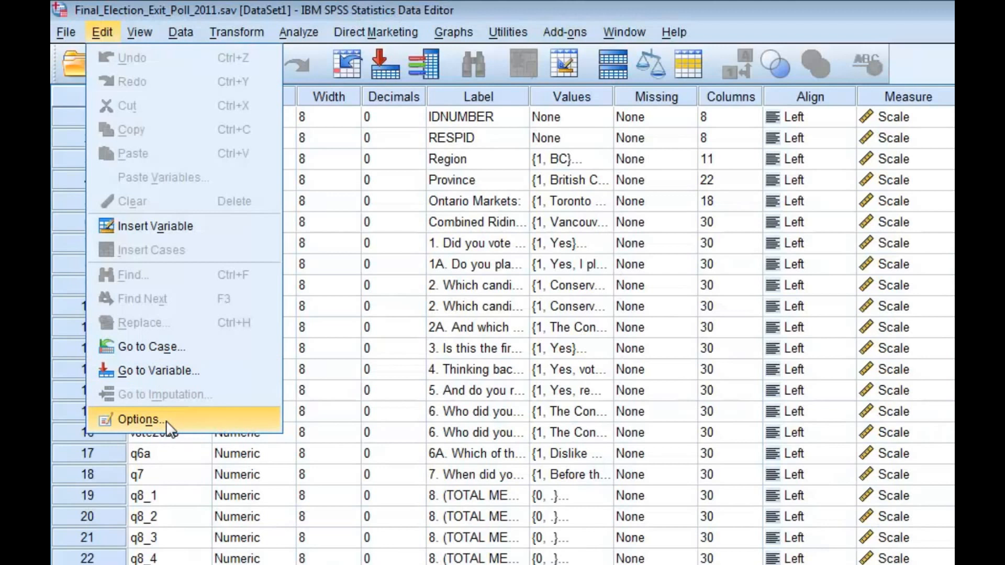
click(139, 419)
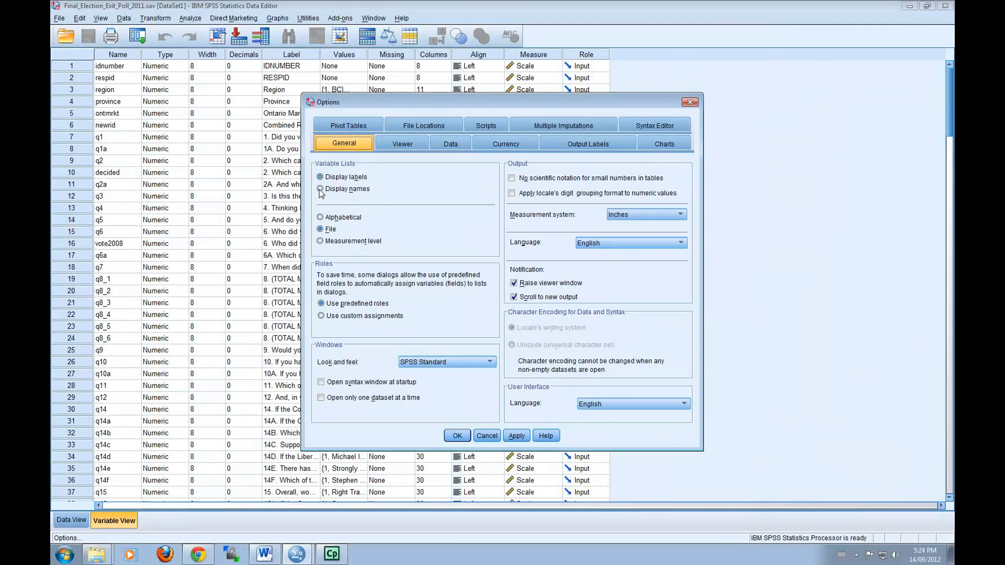
click(319, 188)
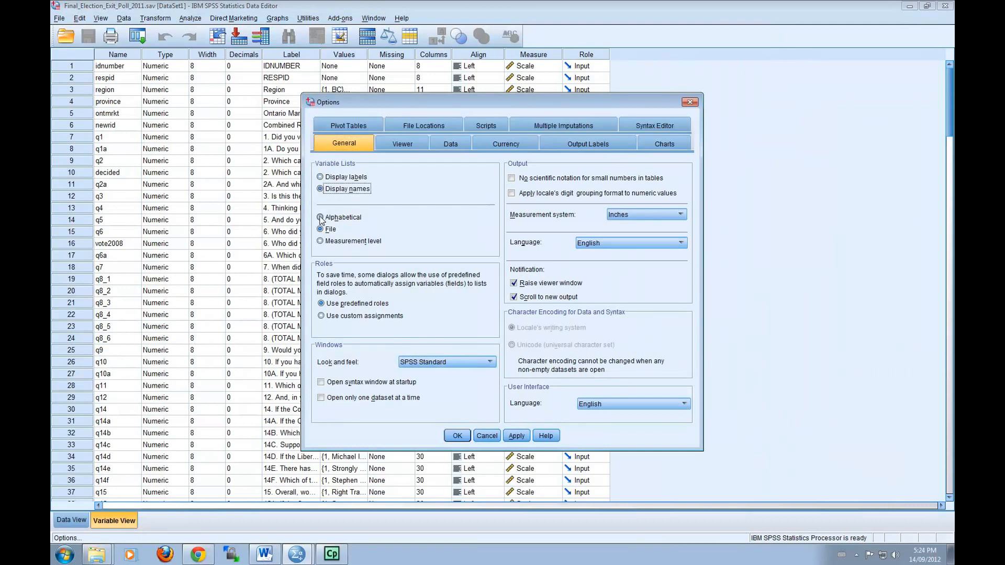
click(319, 217)
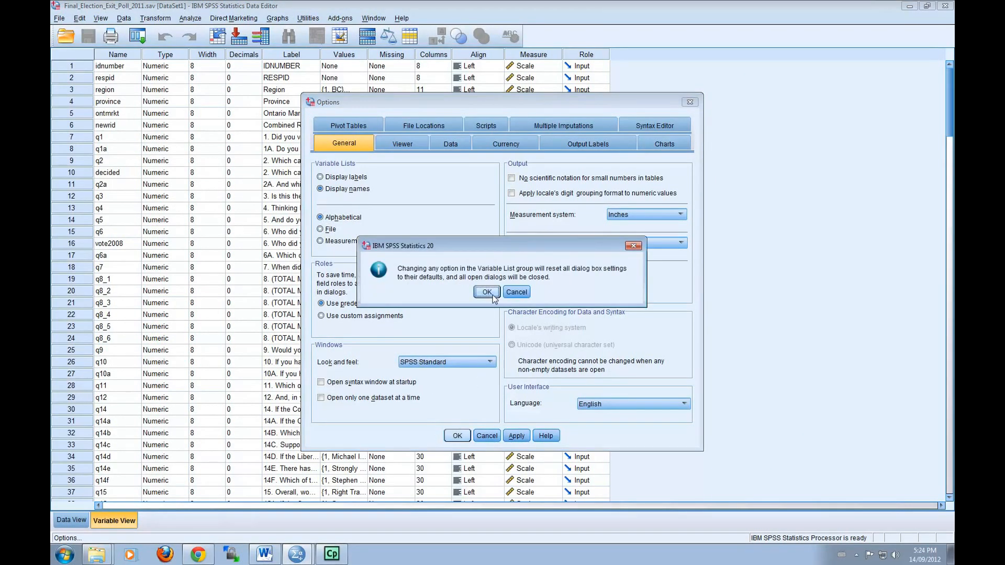
click(486, 292)
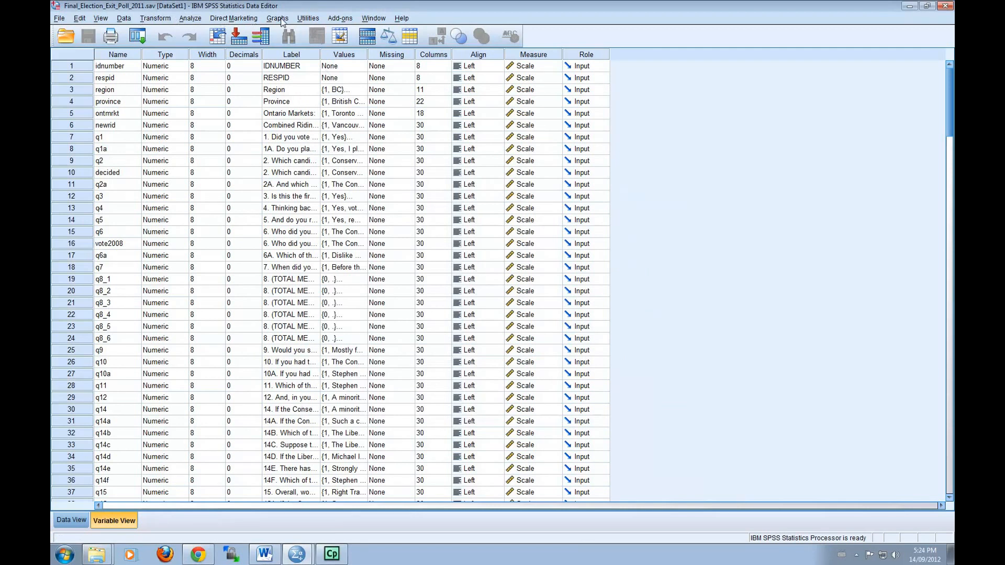
click(307, 17)
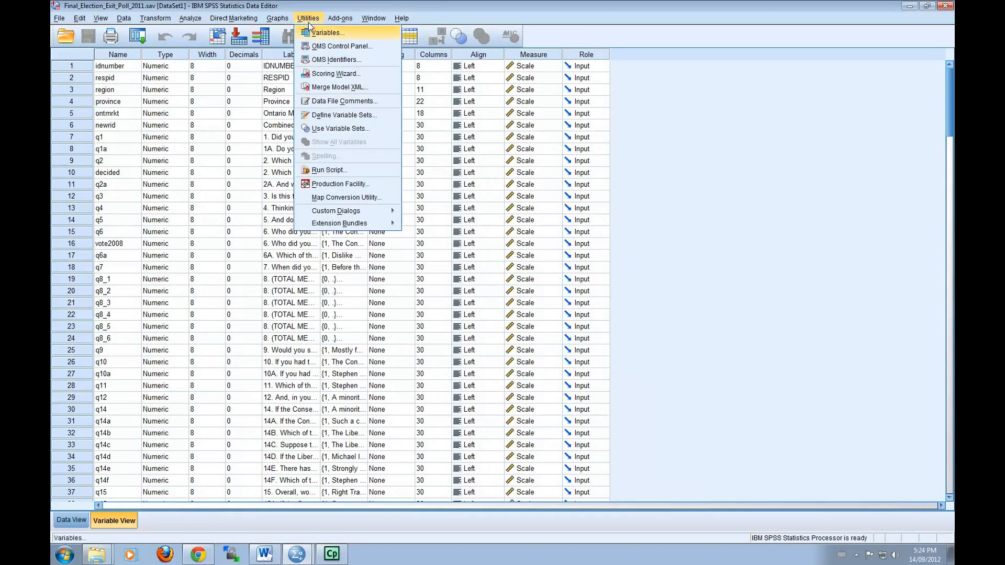
click(327, 32)
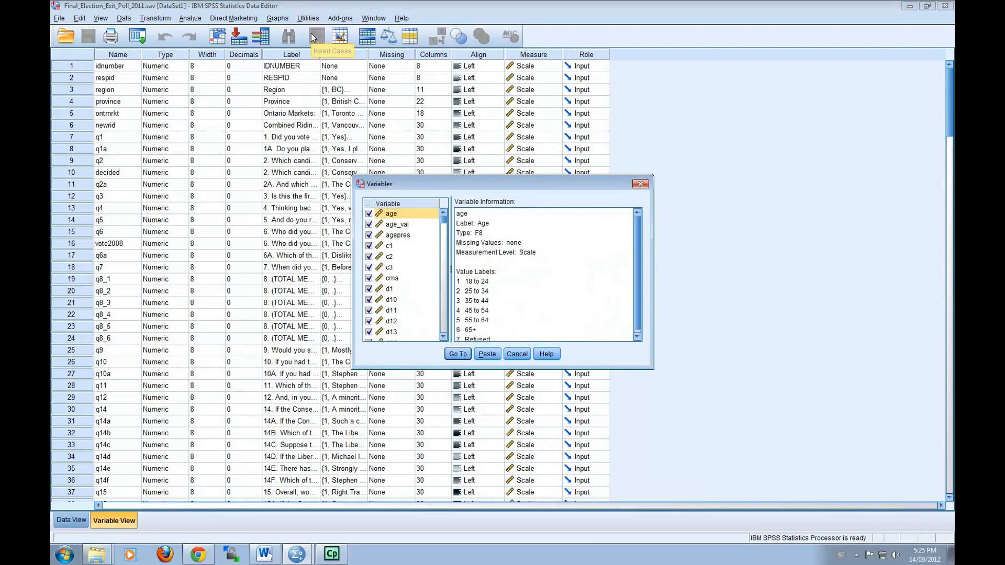
mouse_move(413, 224)
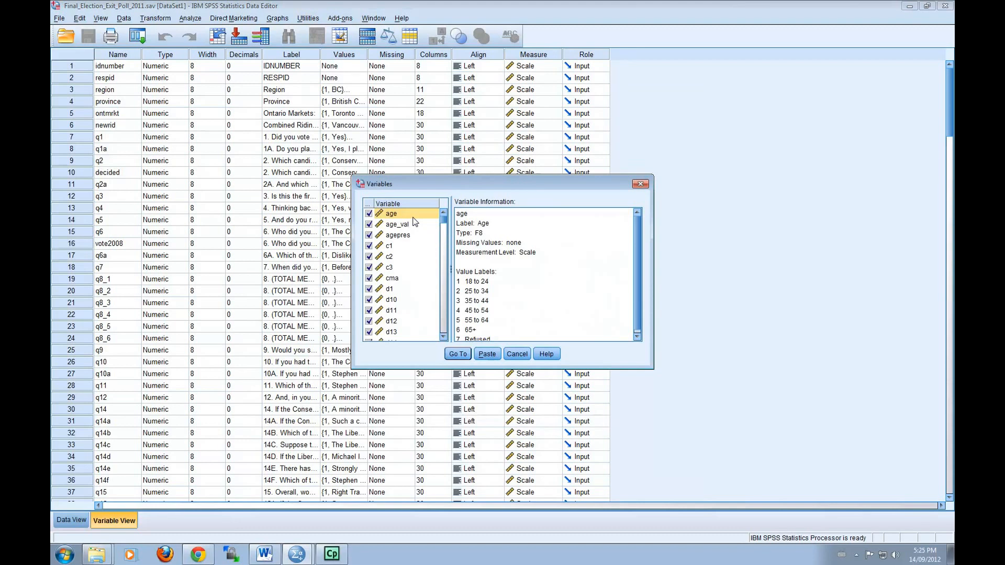
click(388, 245)
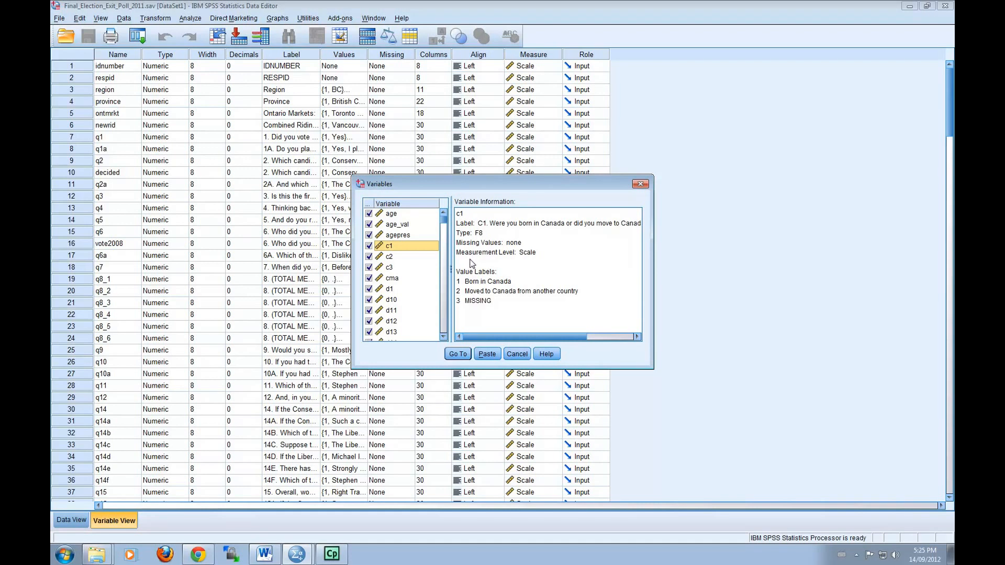
click(517, 291)
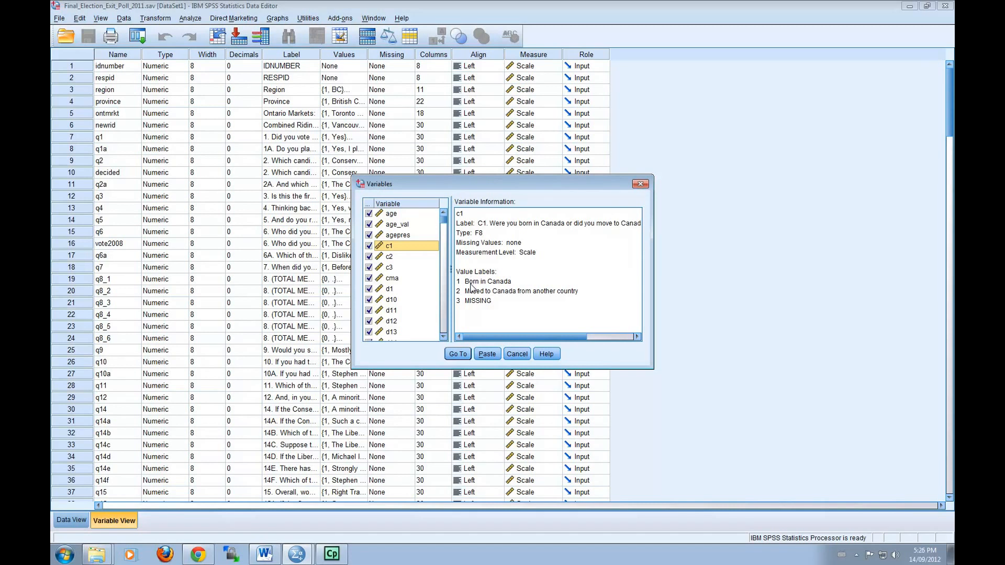
mouse_move(473, 293)
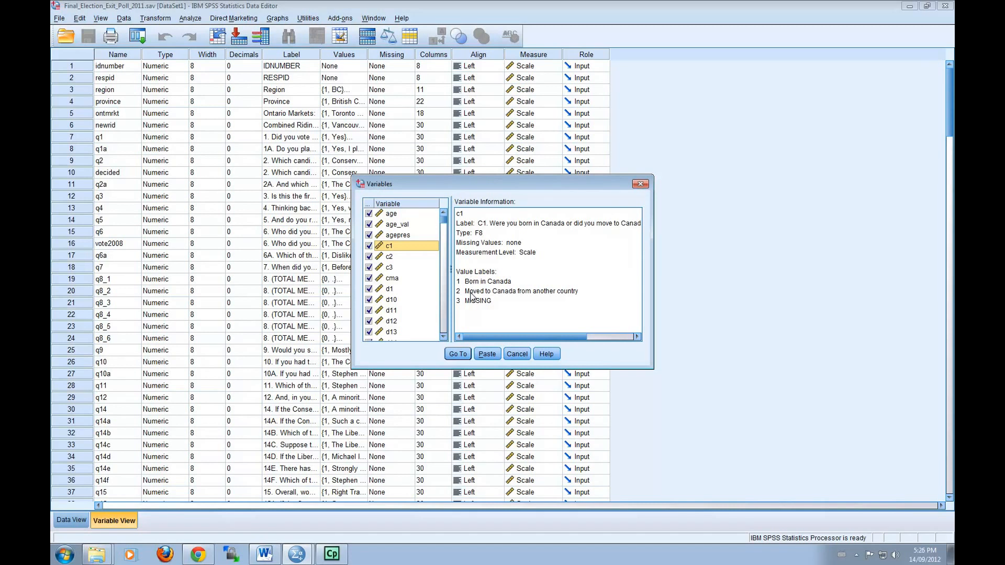
click(516, 354)
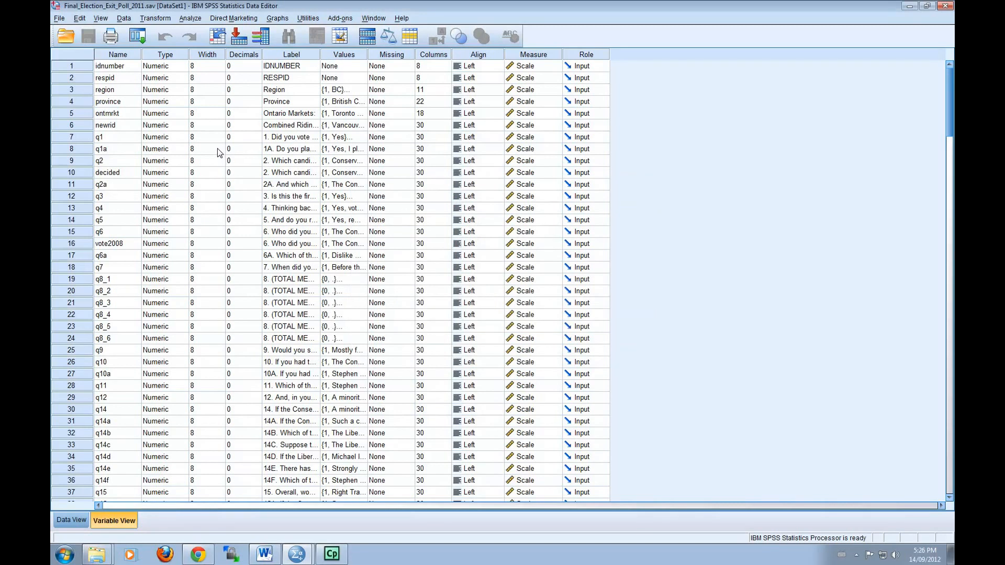
mouse_move(208, 133)
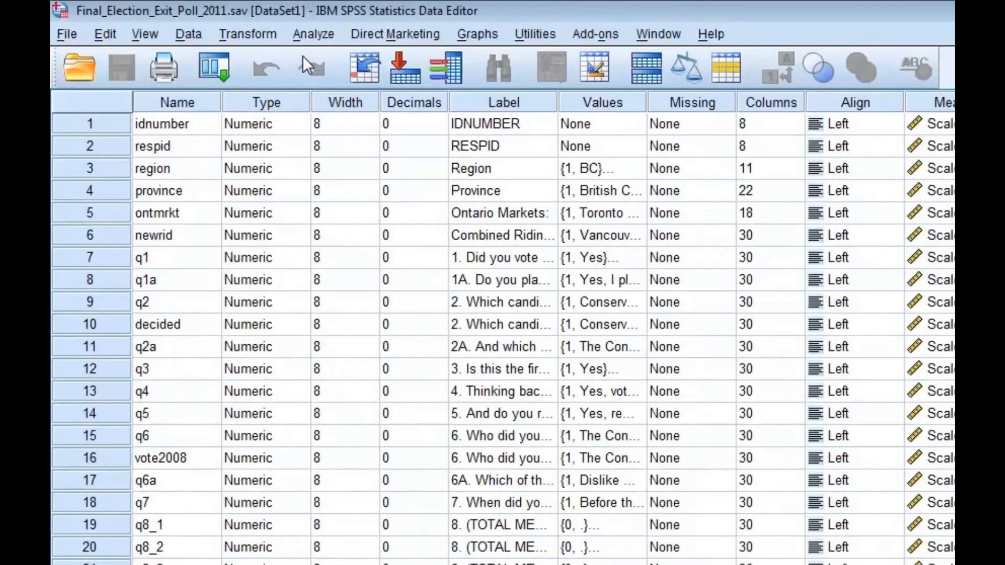
Open the Descriptive Statistics Frequencies dialog and scroll through its variable list
click(314, 34)
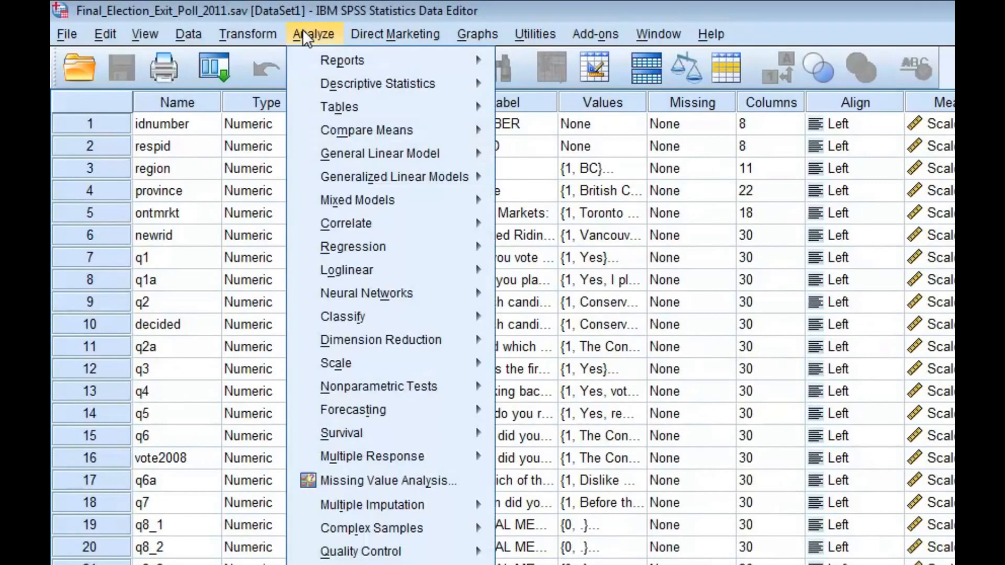
mouse_move(378, 83)
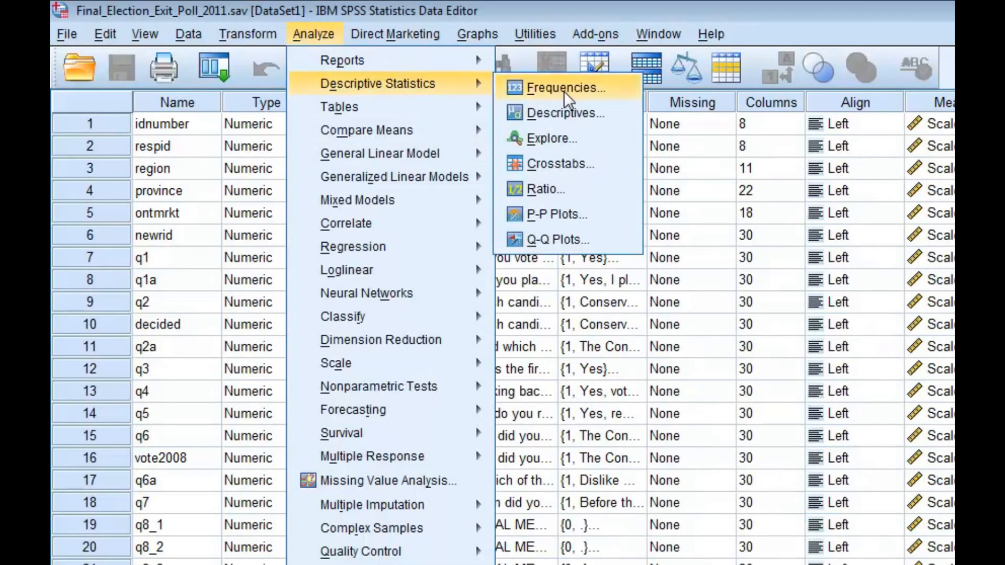
click(565, 88)
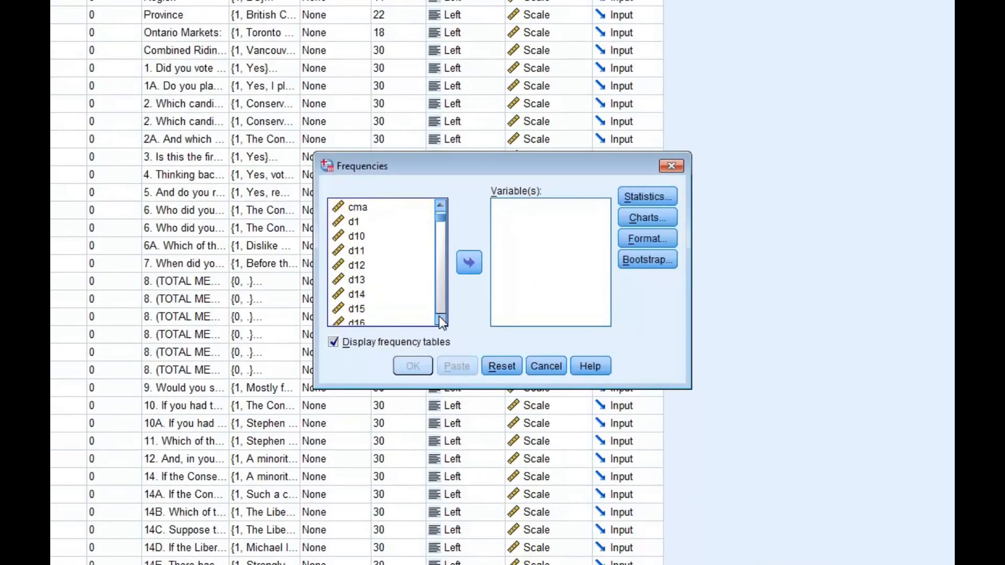
scroll(down, 3)
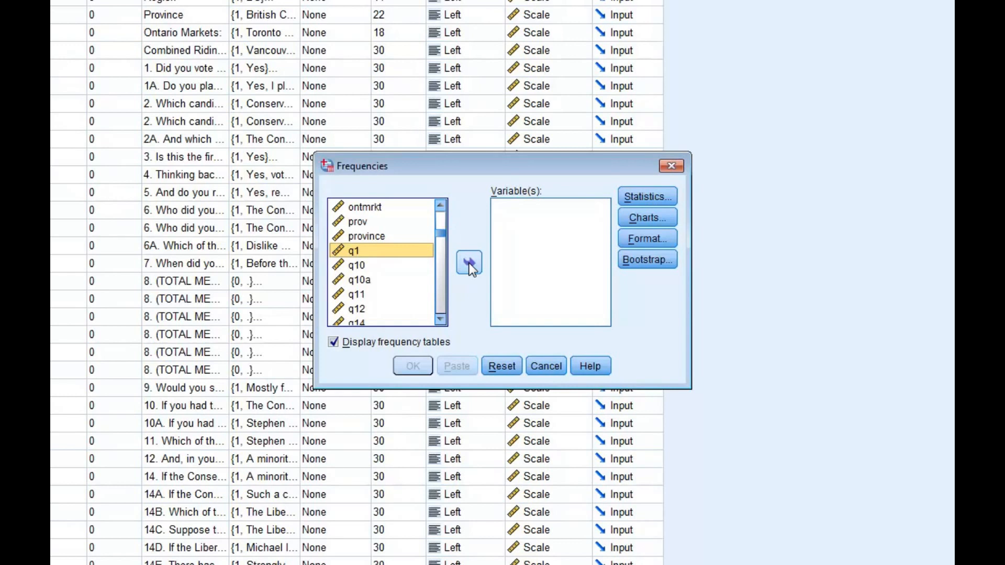
Move q1 into Variable(s) and run the frequencies analysis
click(468, 263)
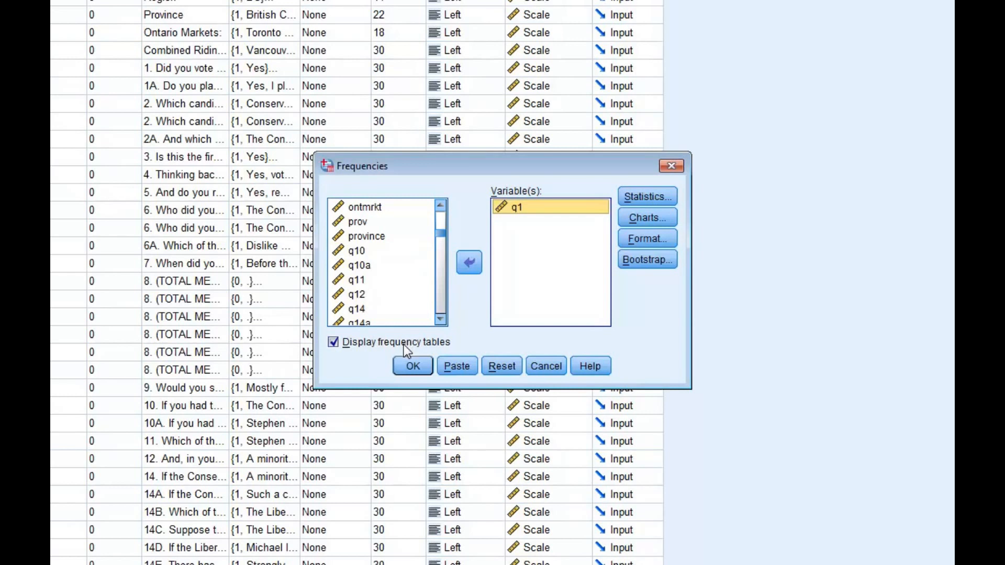
mouse_move(406, 356)
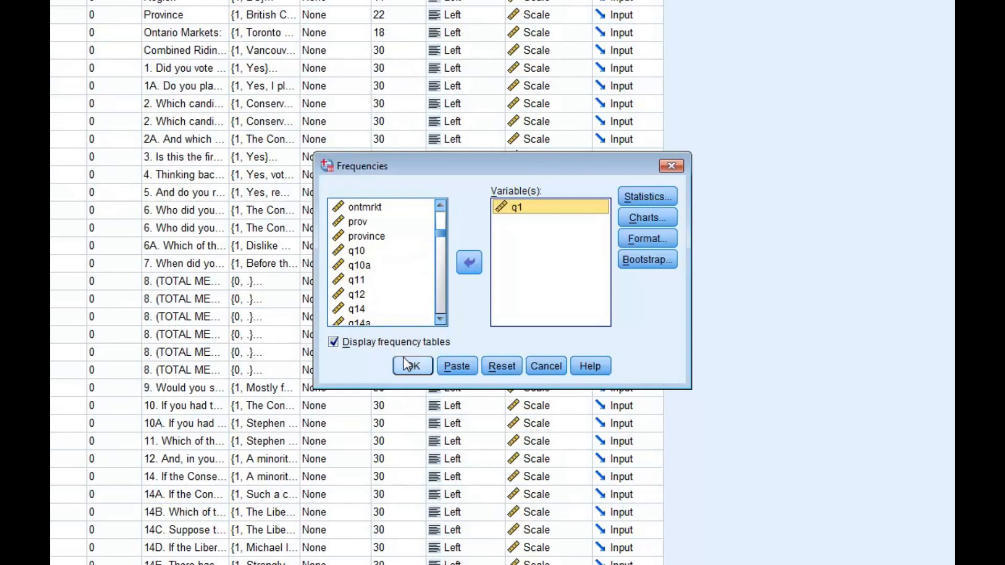
click(412, 365)
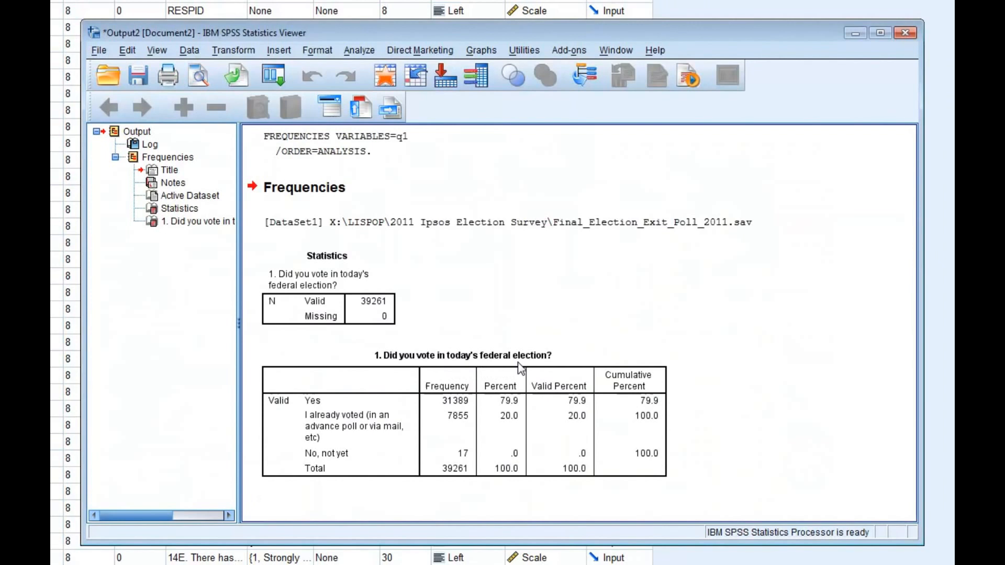
mouse_move(612, 352)
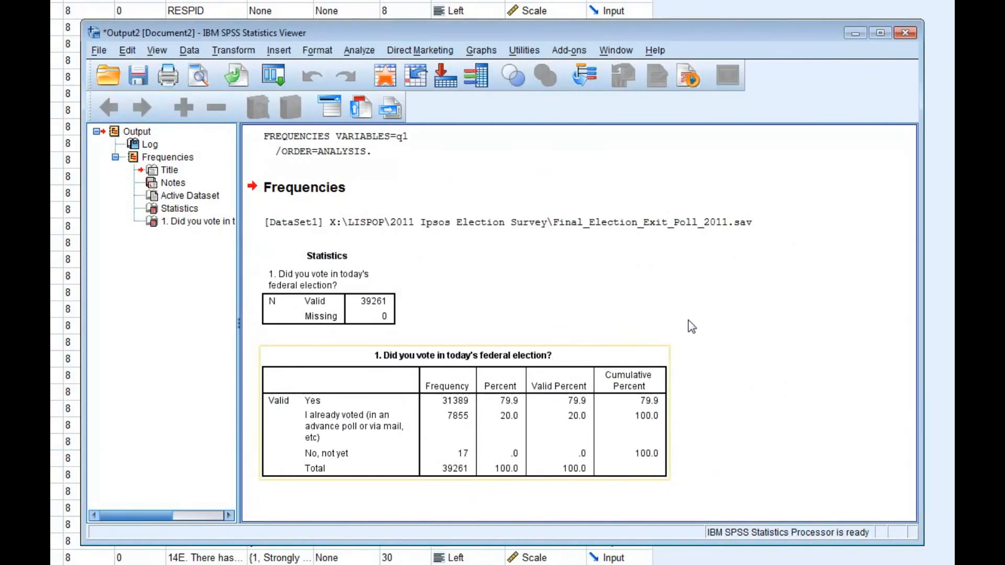
mouse_move(755, 289)
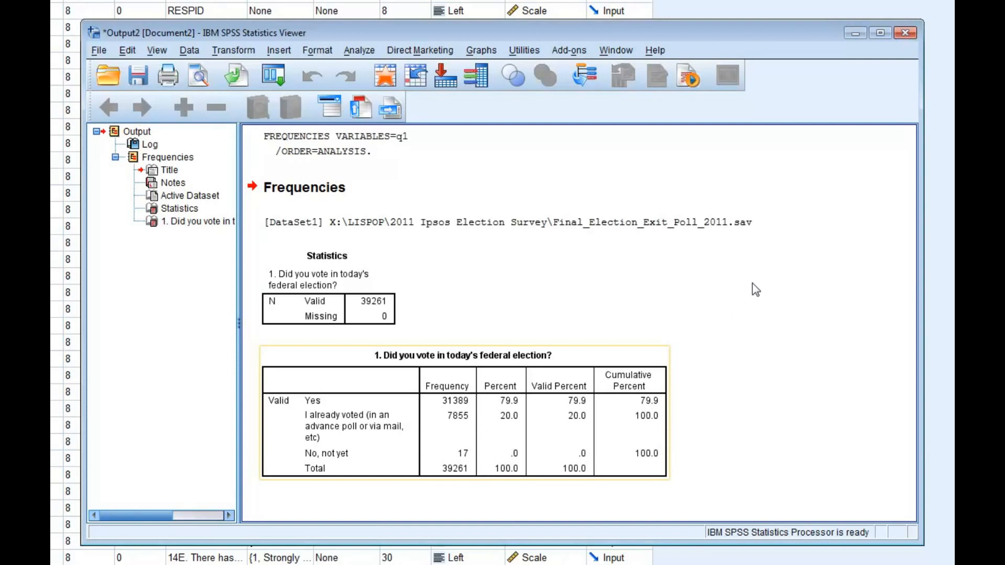
mouse_move(556, 393)
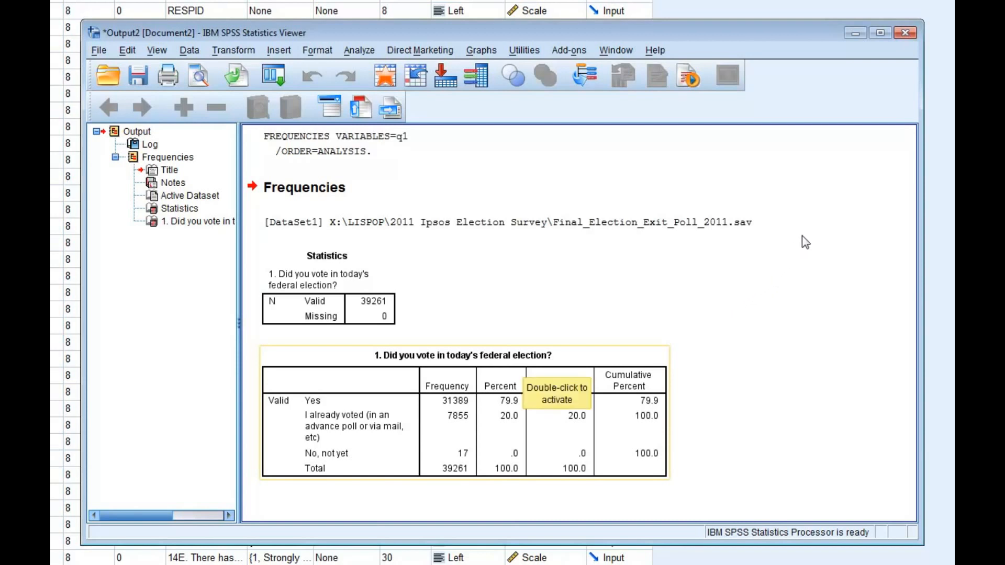
mouse_move(841, 183)
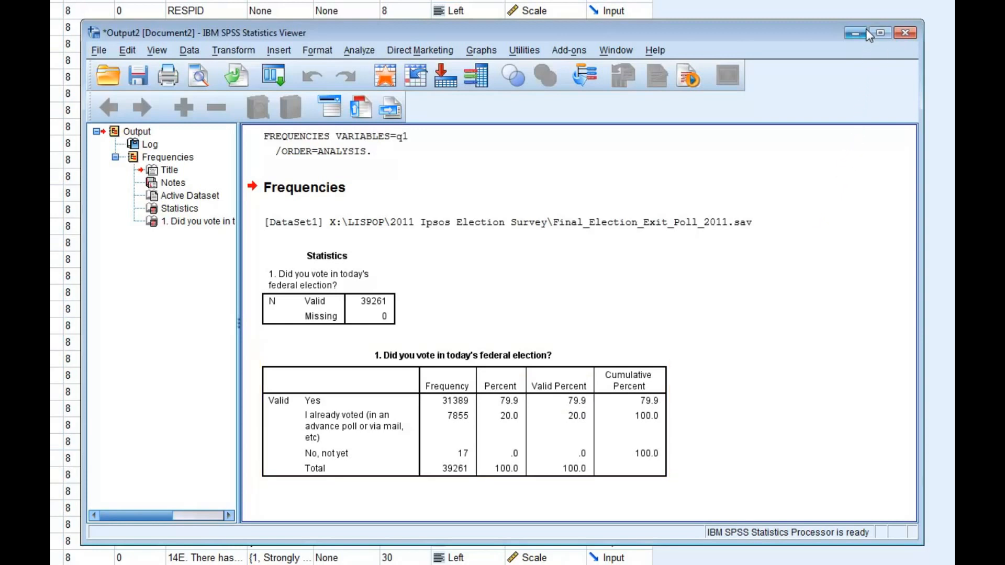
Leave the output, return to the data and reopen Frequencies with q1 as the variable
click(854, 33)
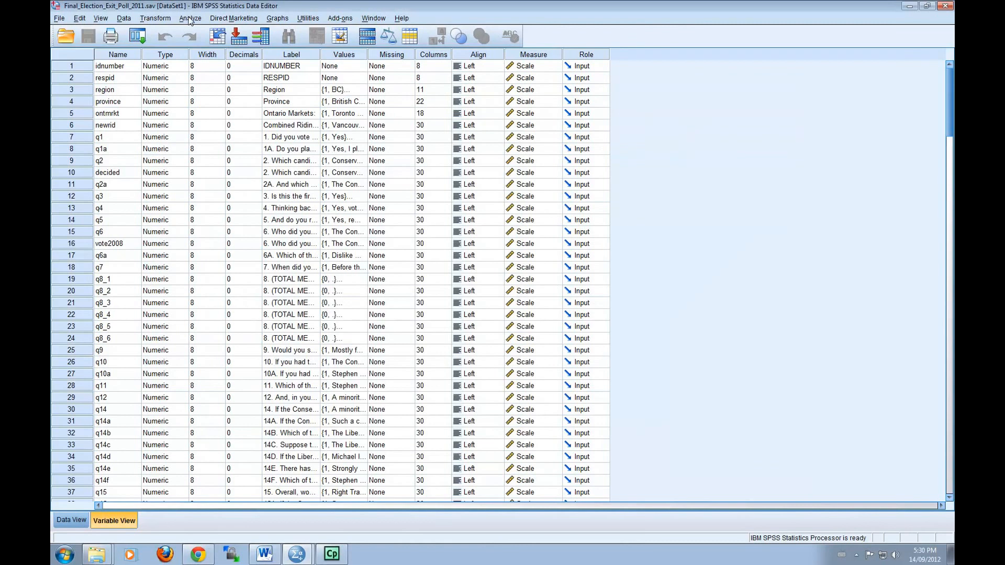
click(190, 18)
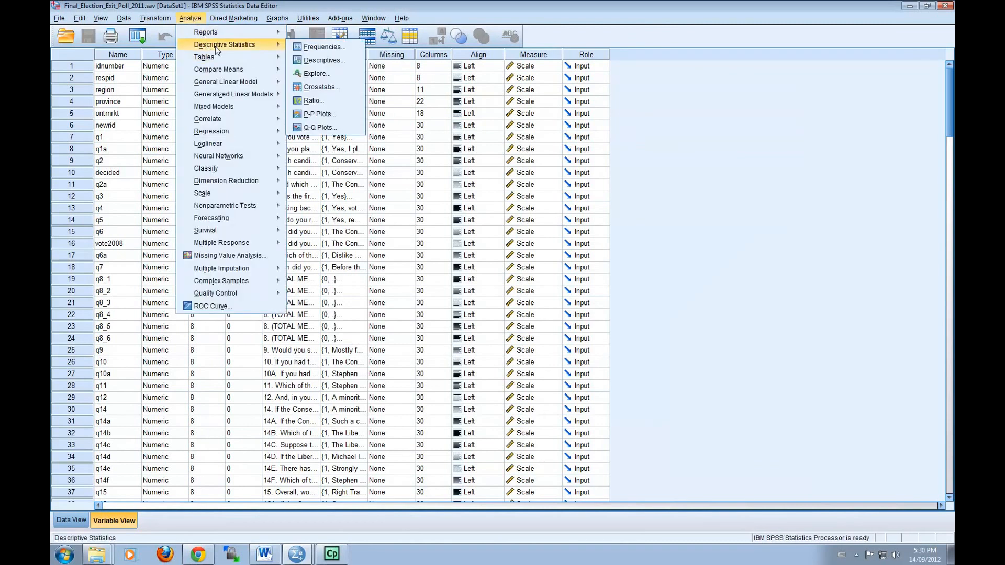
click(323, 46)
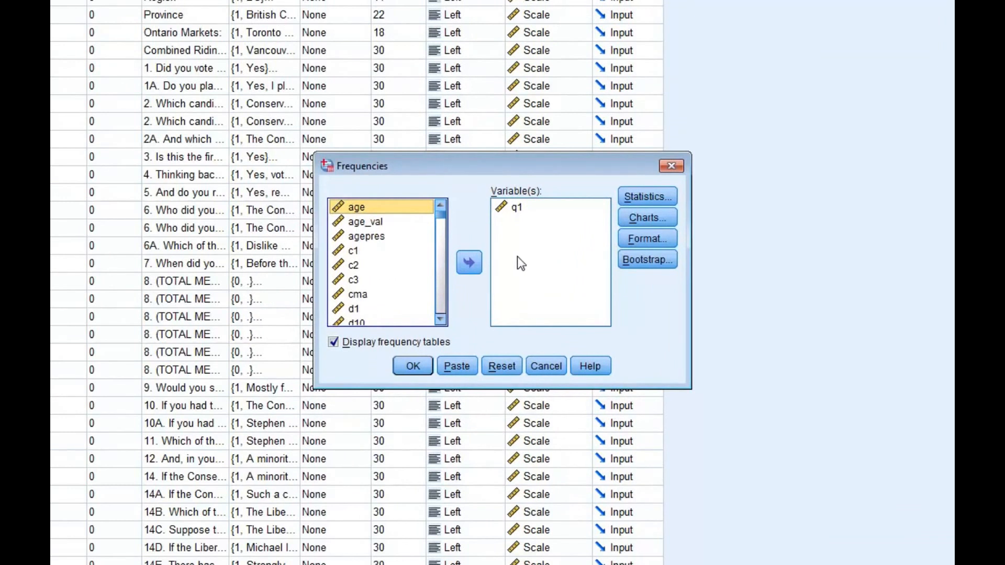
mouse_move(436, 268)
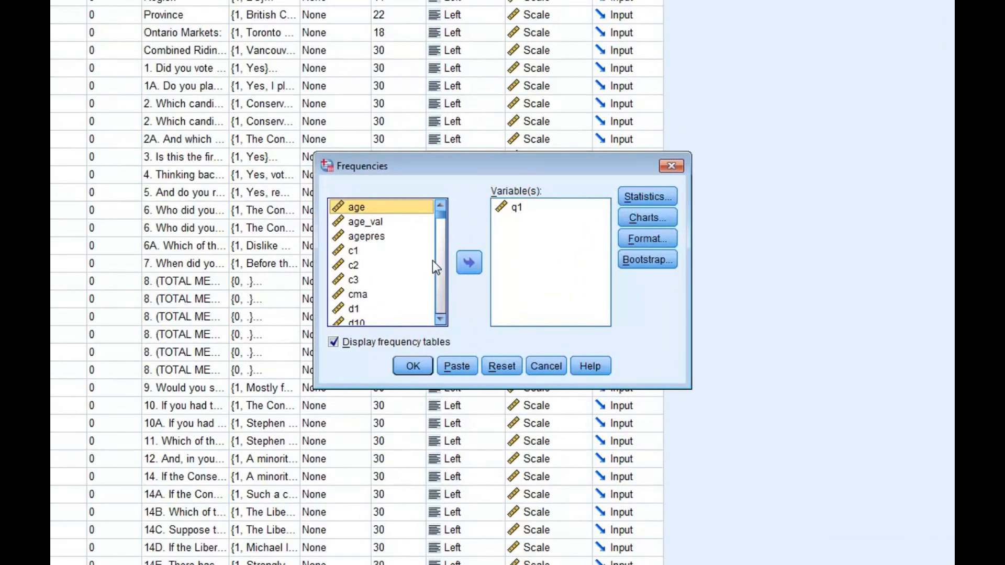
click(353, 265)
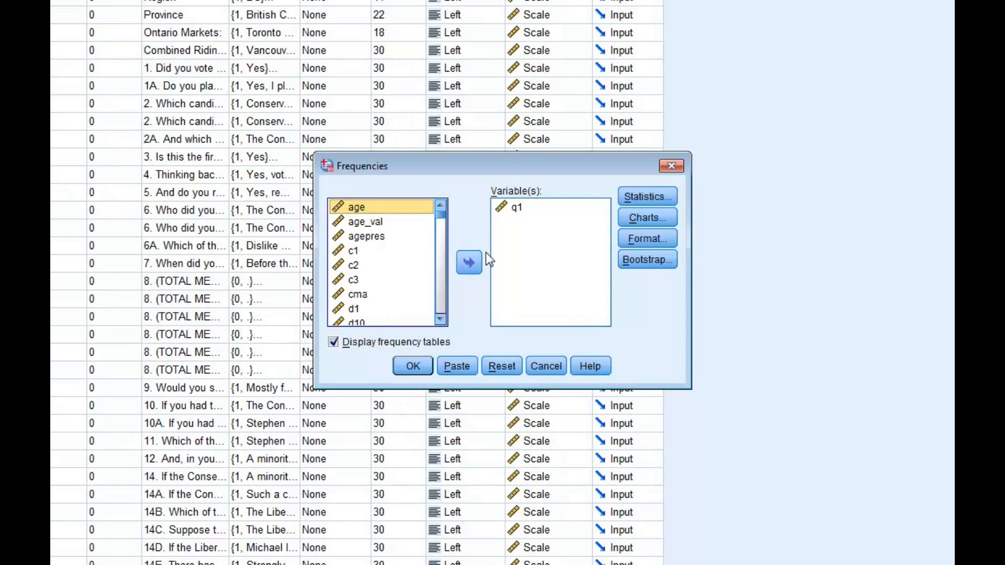
mouse_move(485, 260)
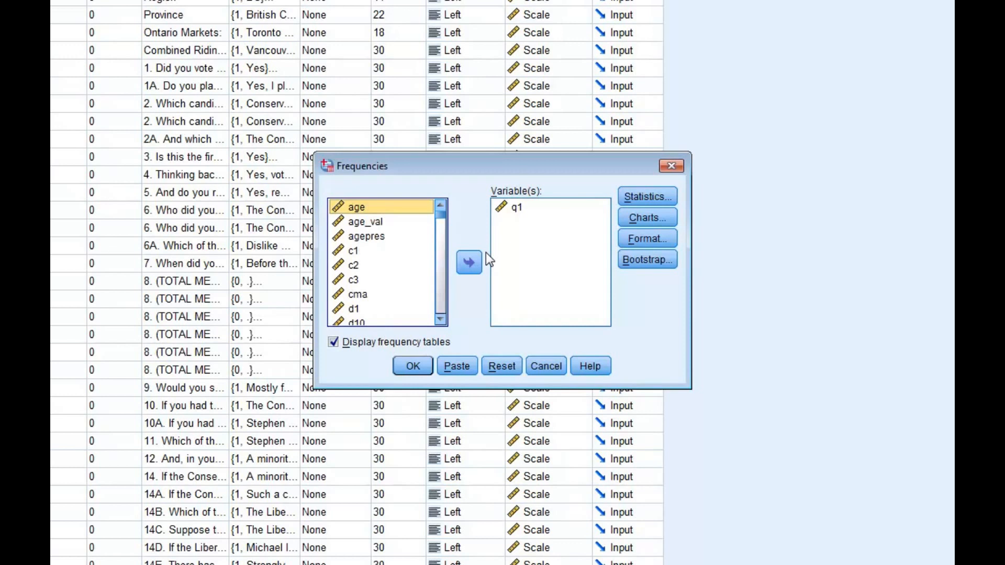
mouse_move(664, 238)
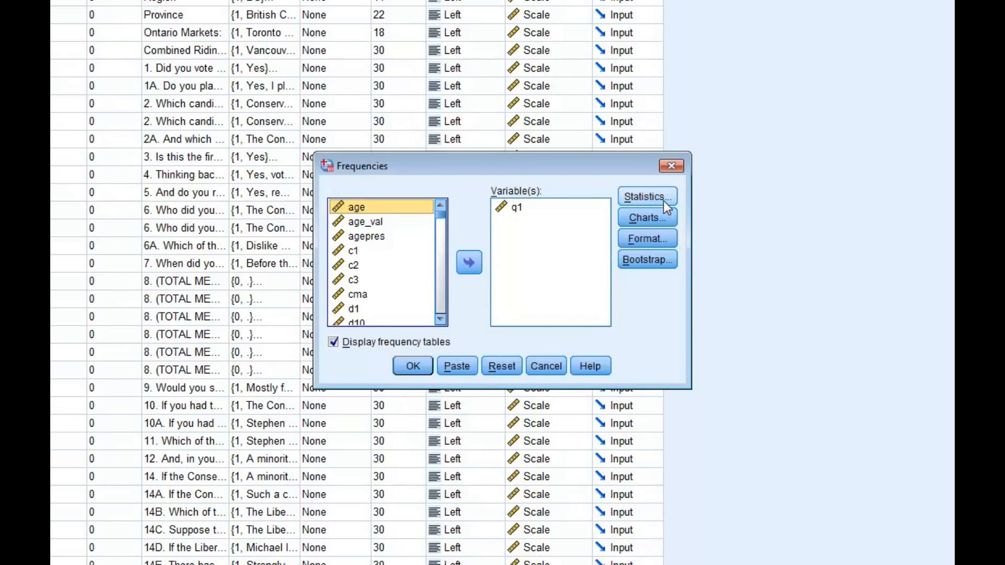
Tick Mode under Central Tendency in Statistics, then rerun frequencies on q1
click(647, 196)
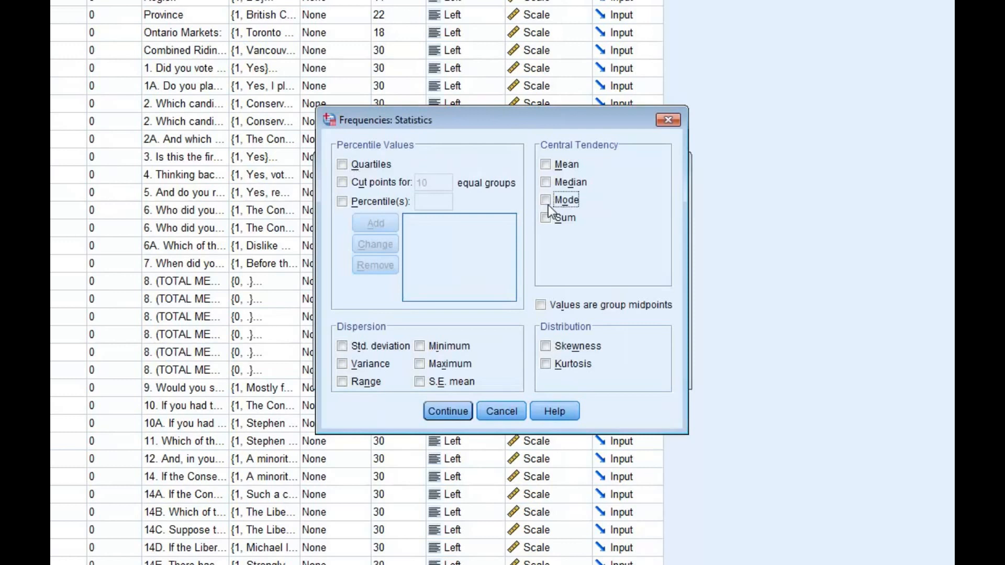
click(545, 200)
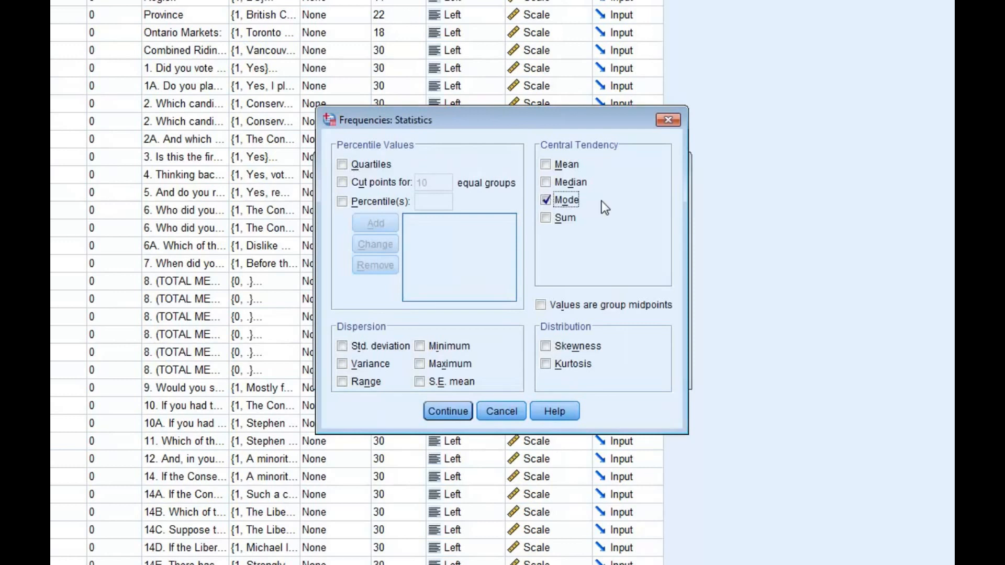
mouse_move(619, 208)
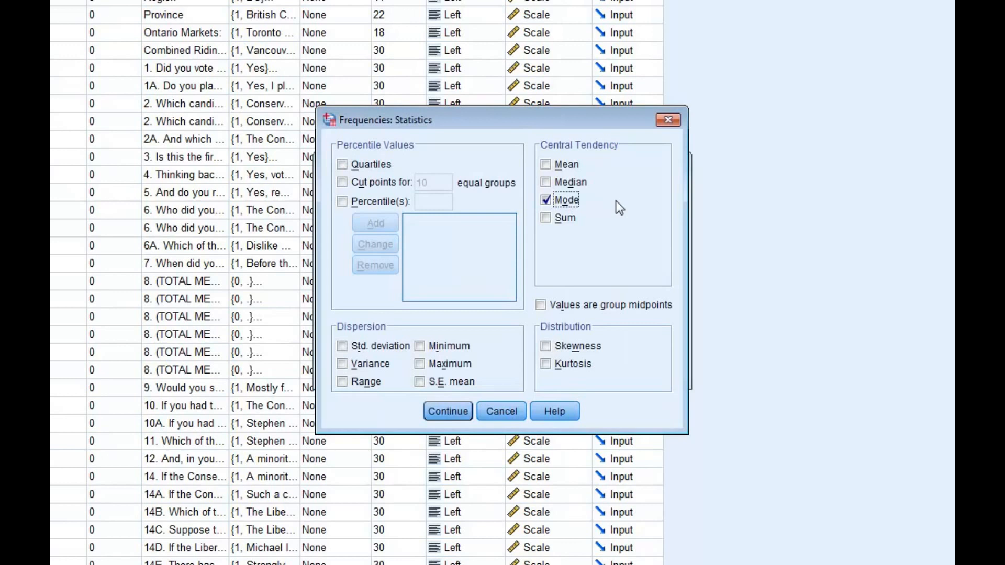
click(448, 410)
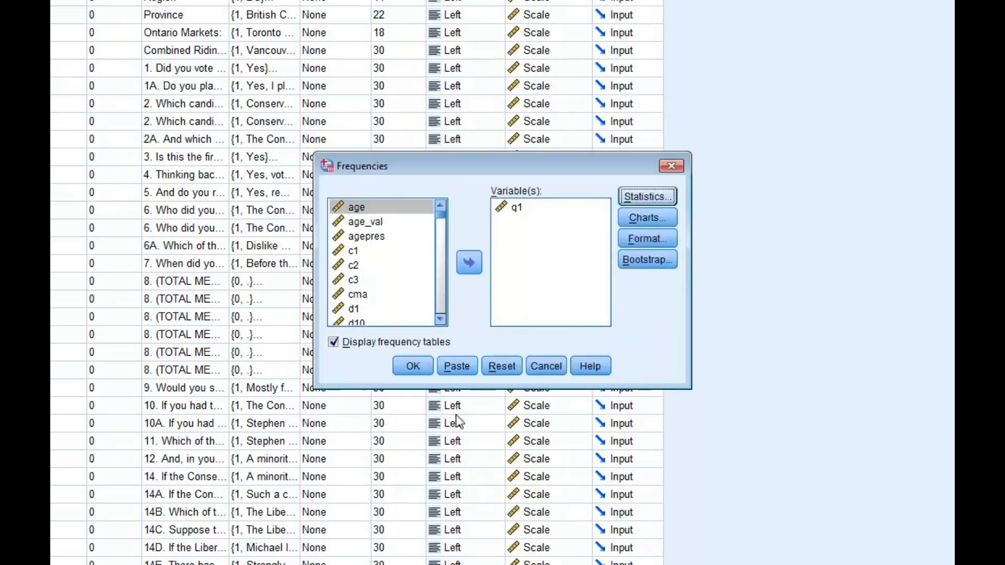
click(412, 365)
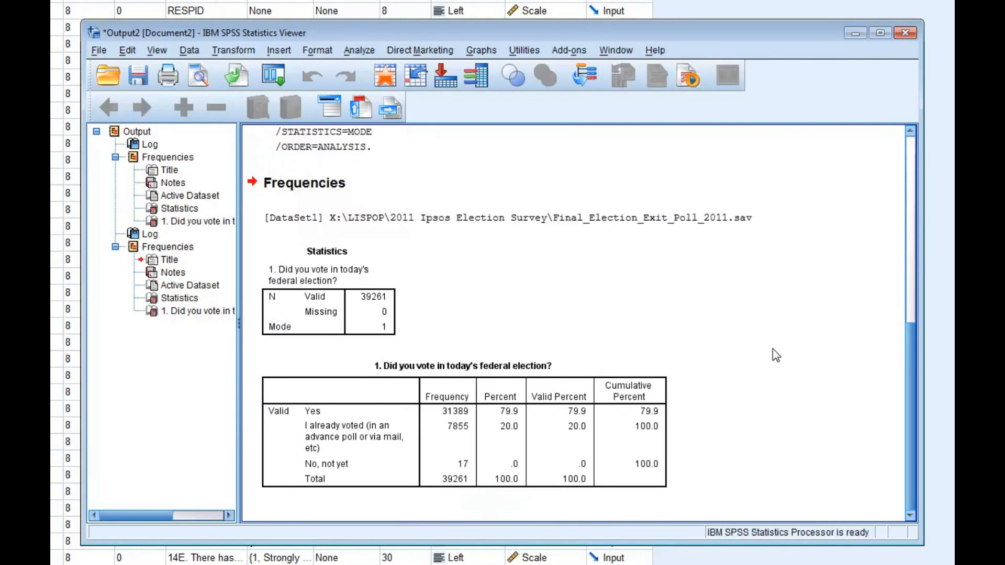
mouse_move(503, 330)
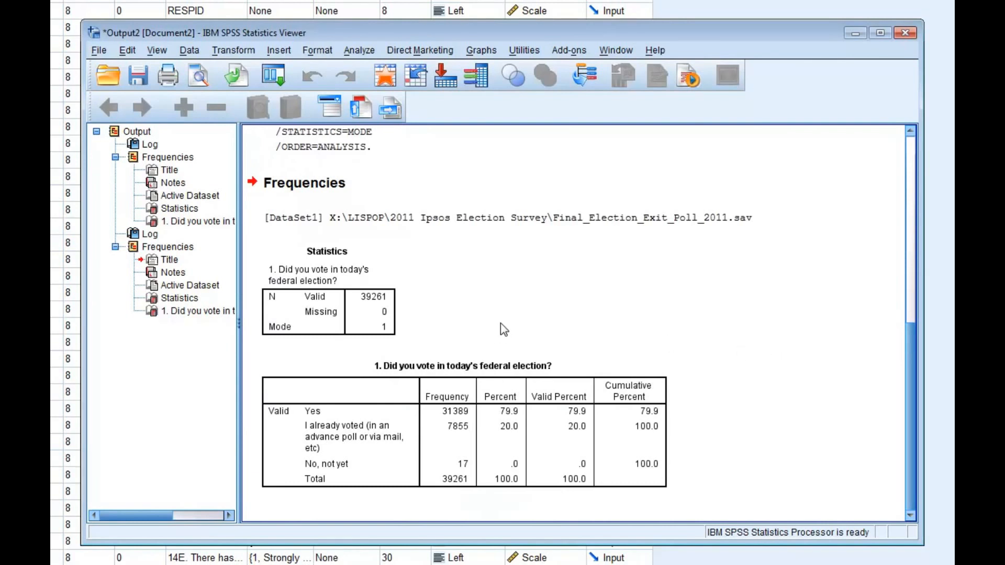
Select the q1 frequency table in the Viewer to review its counts
click(327, 276)
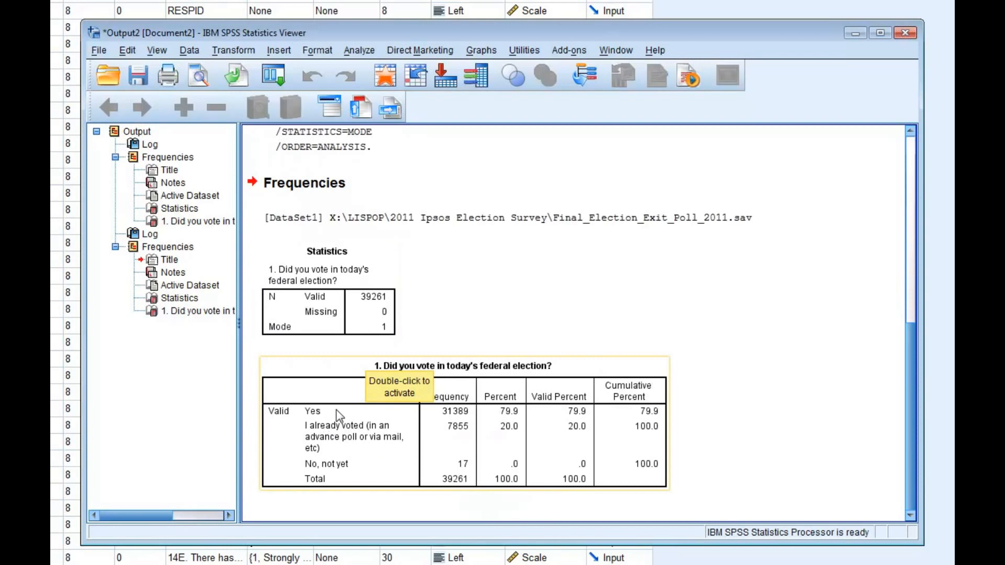
mouse_move(326, 440)
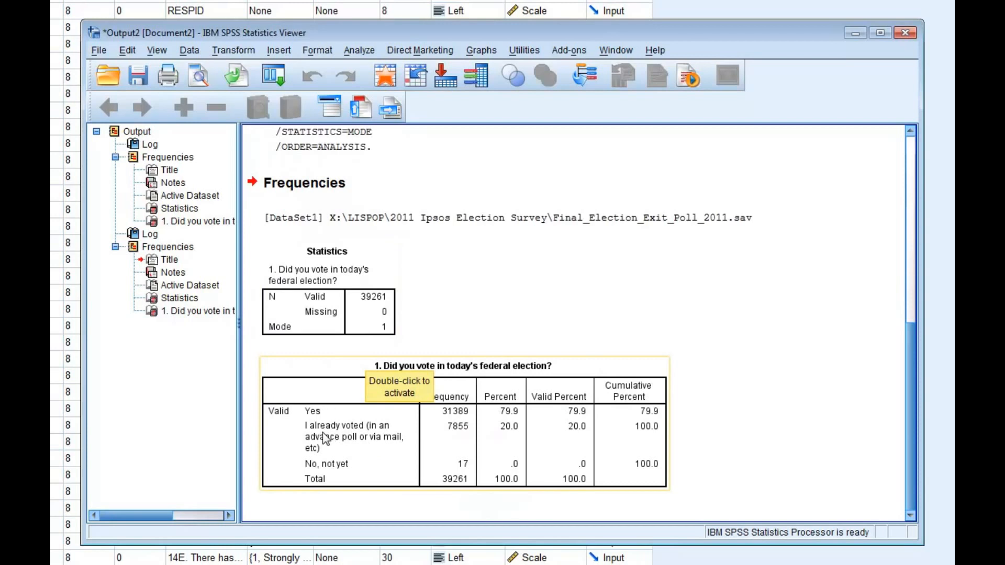
mouse_move(364, 465)
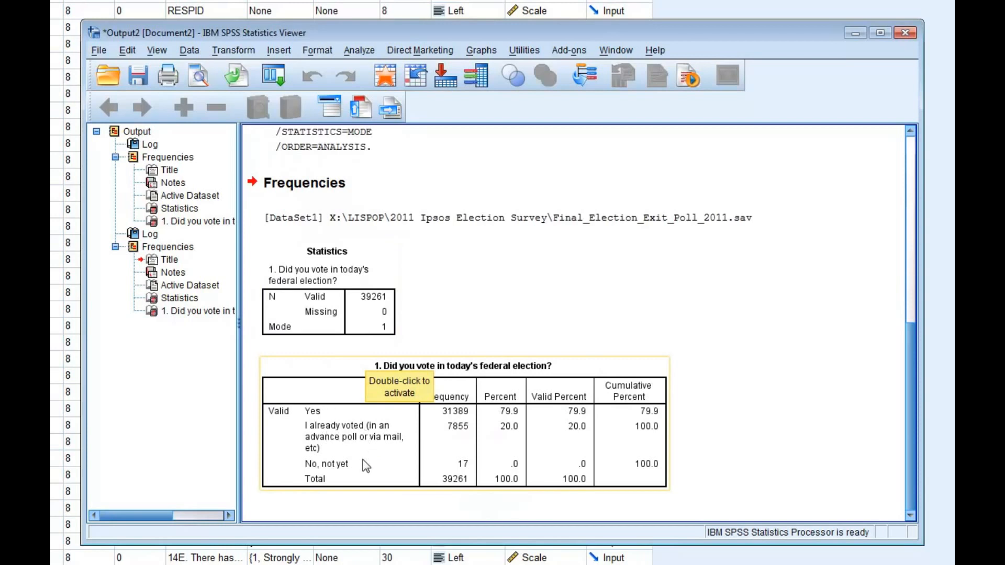
mouse_move(346, 471)
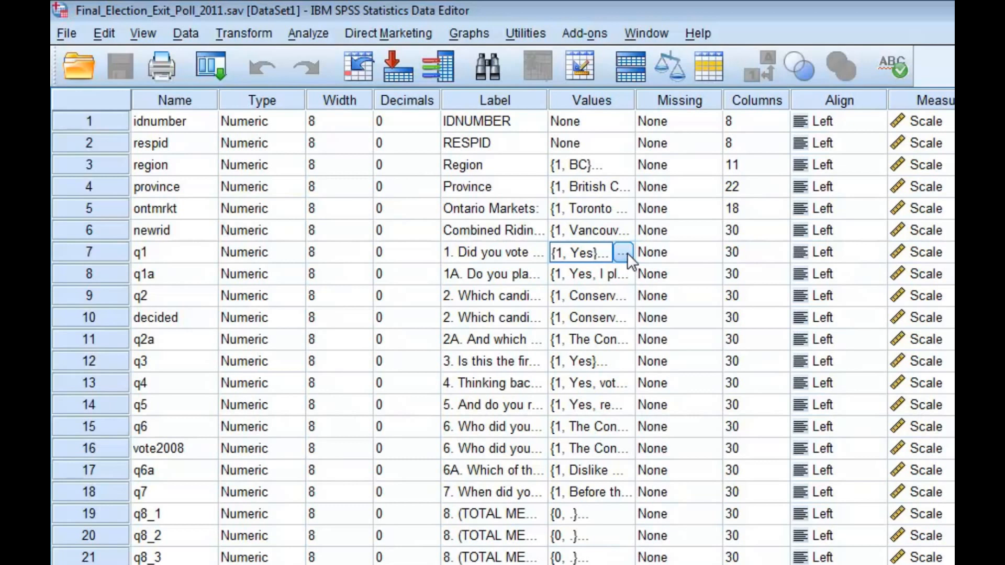
click(621, 252)
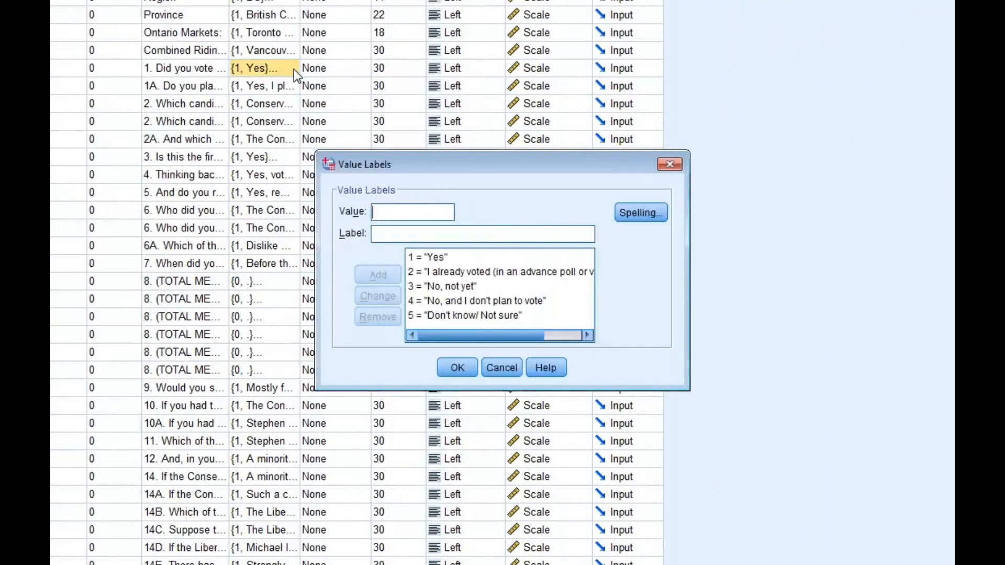
mouse_move(436, 266)
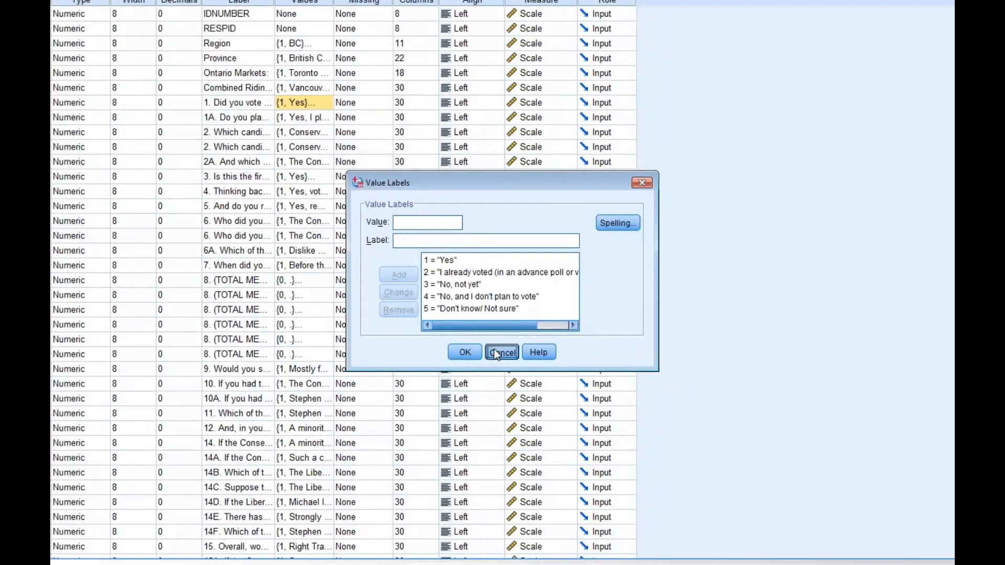
click(502, 352)
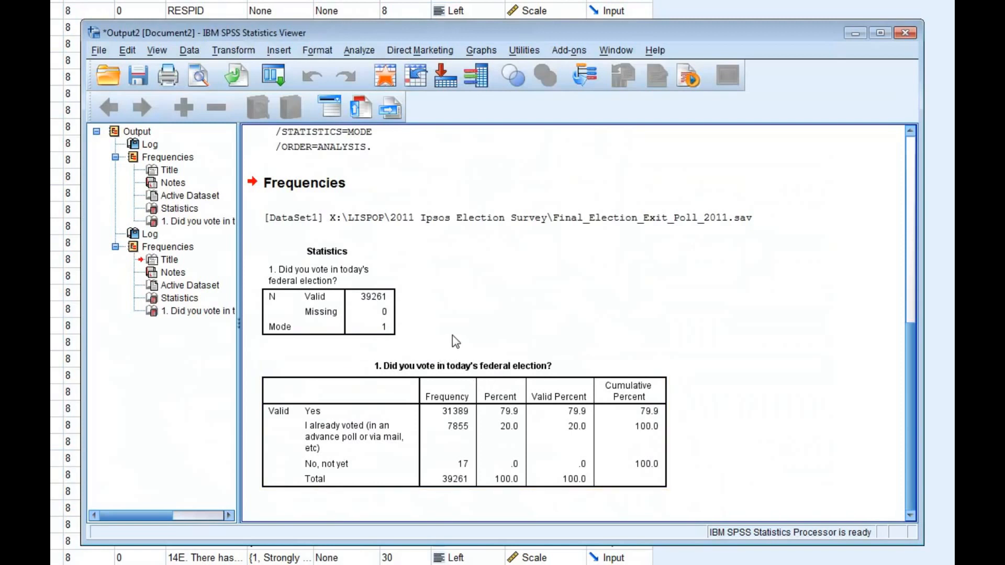
mouse_move(366, 334)
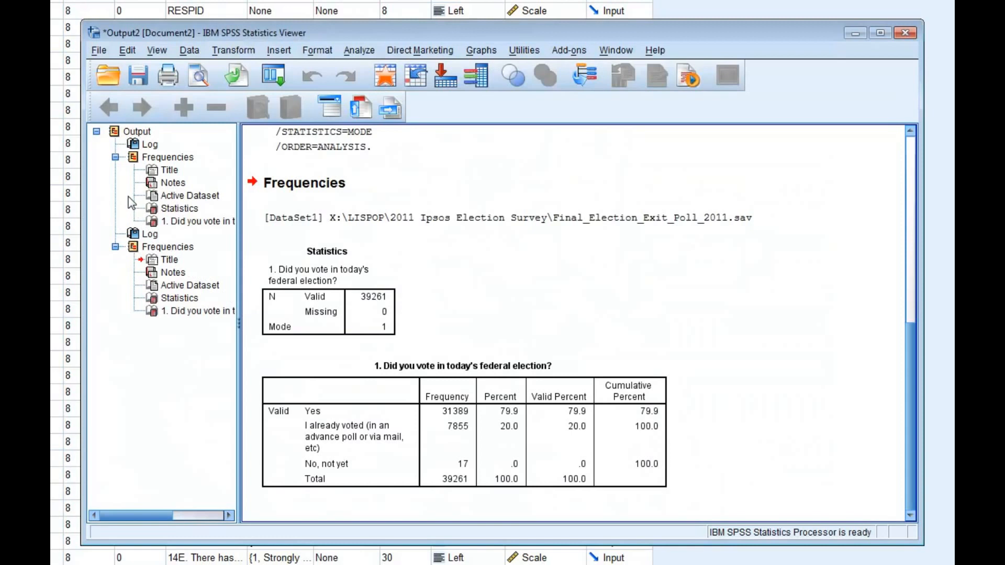
Open Save Output As for Output2 and expand the Look in drive list
click(99, 51)
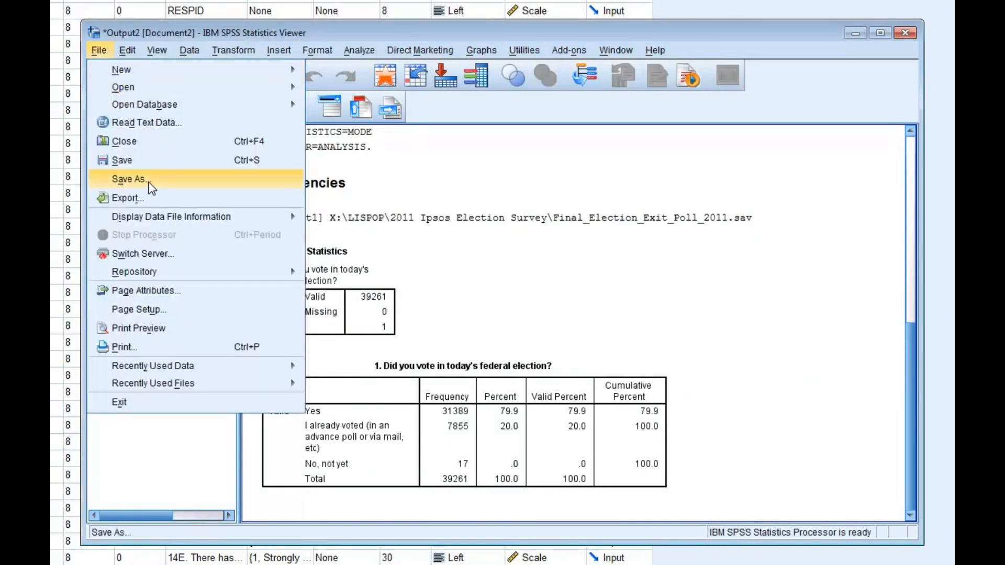
click(129, 179)
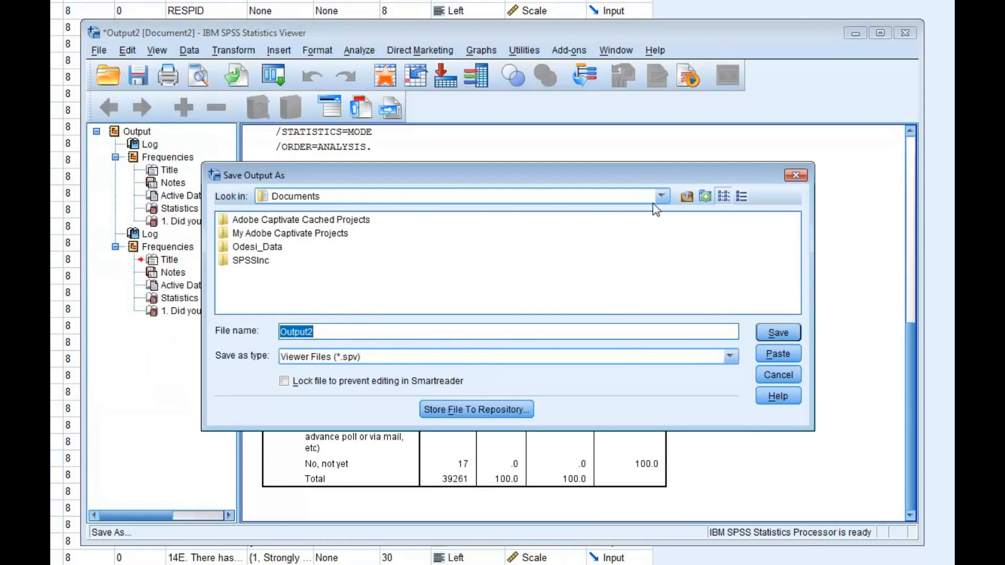
click(662, 197)
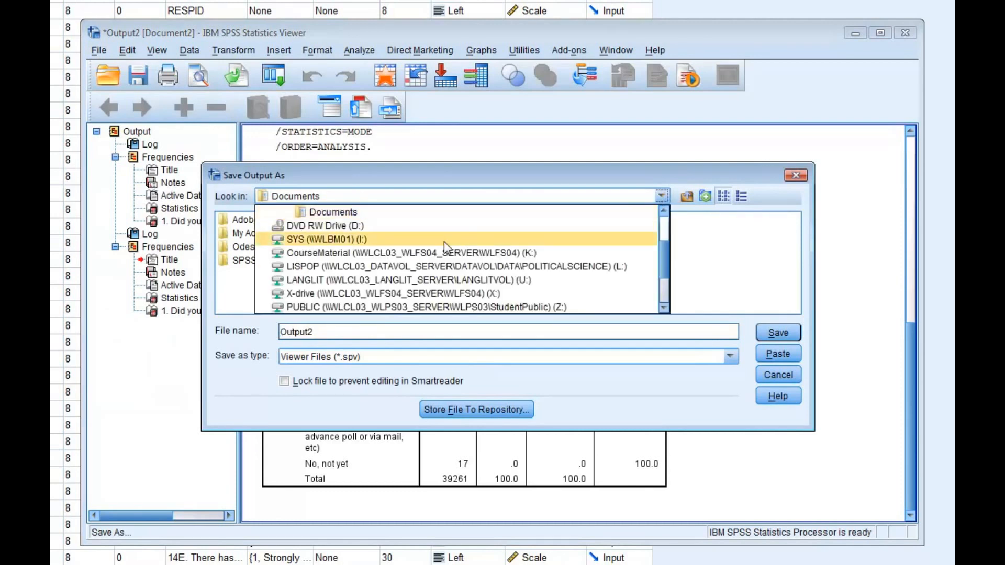